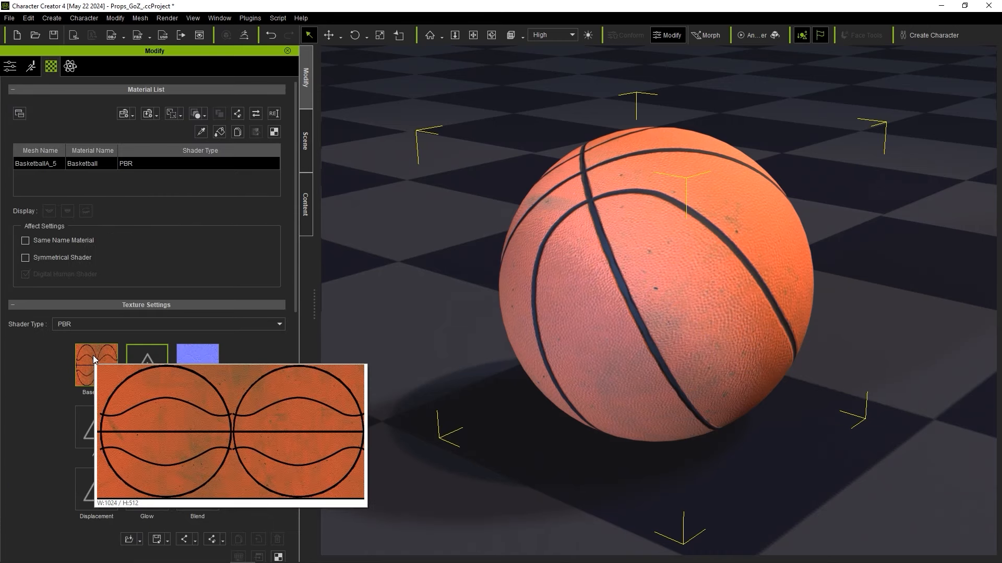
mouse_move(196, 358)
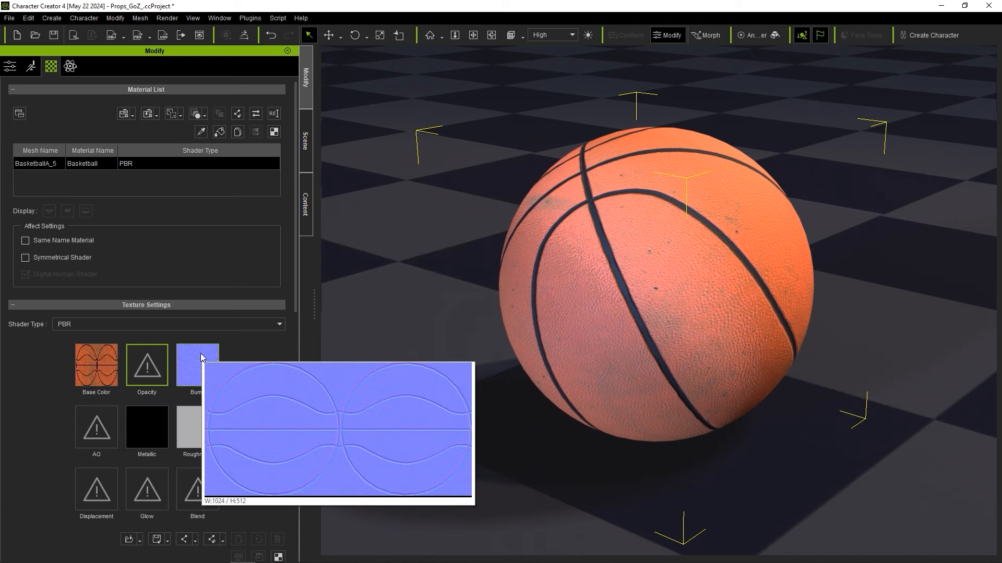
Send the basketball to ZBrush via GoZ with subdivision level 7
click(247, 35)
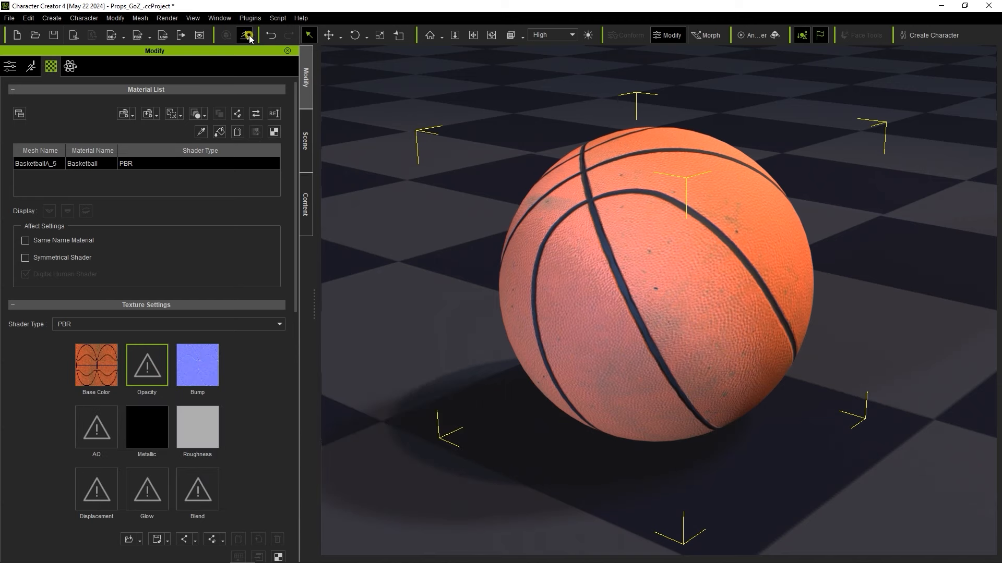
click(247, 35)
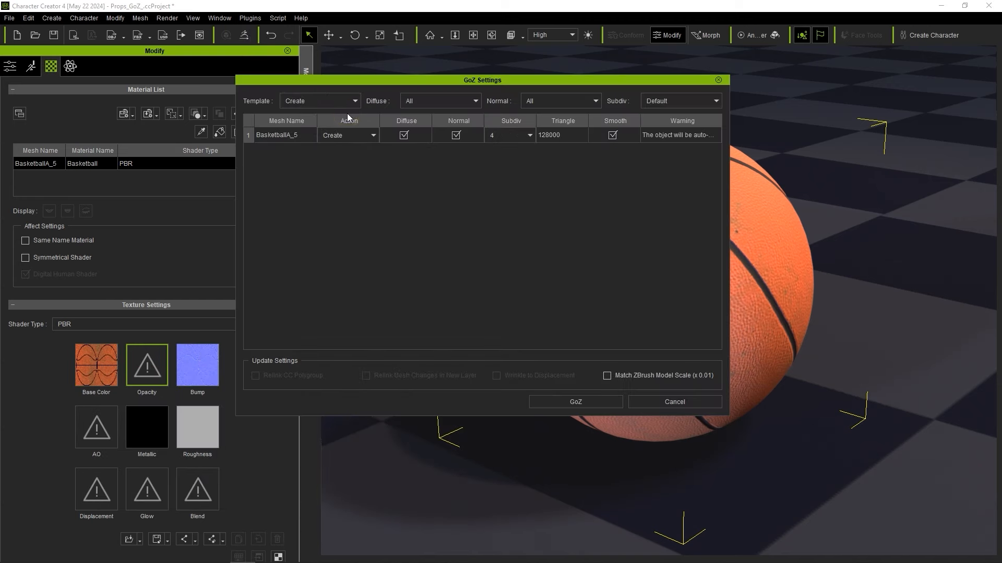
mouse_move(446, 153)
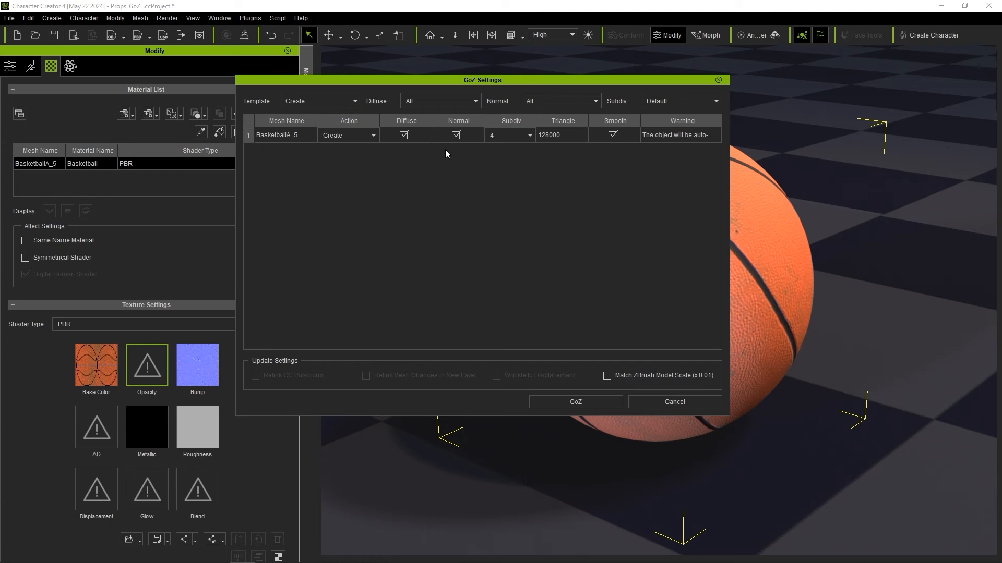
click(529, 135)
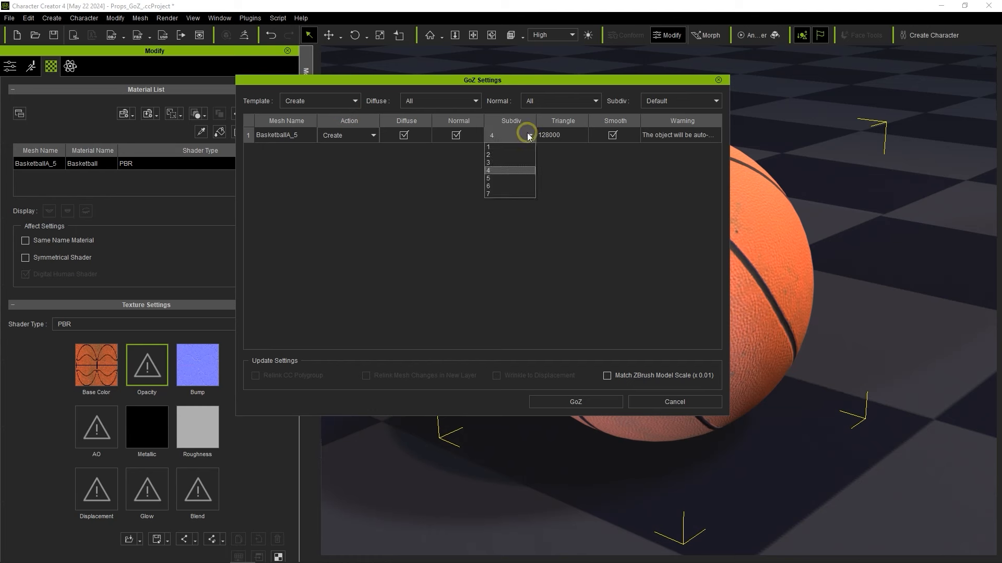
click(487, 193)
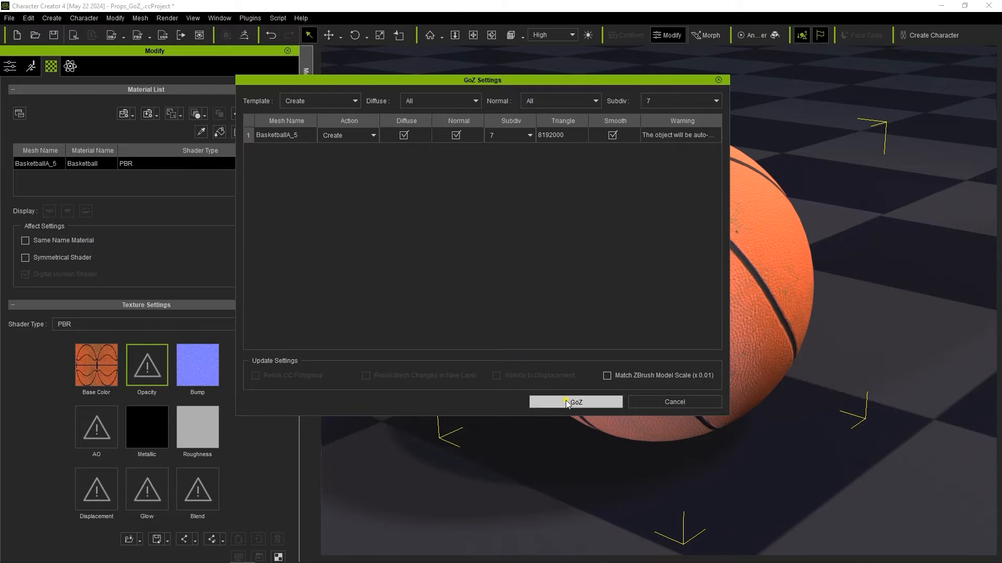
click(573, 402)
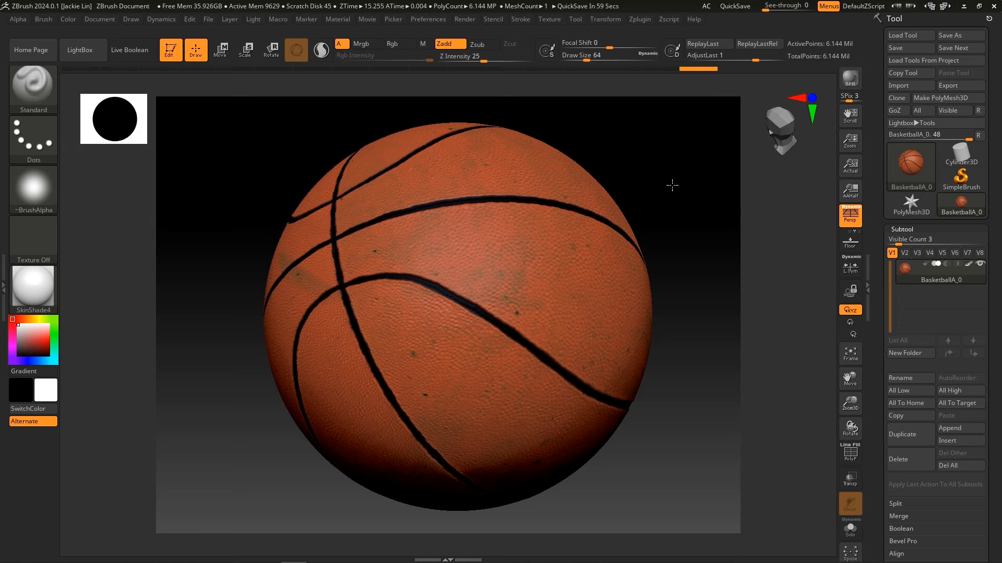
mouse_move(902, 269)
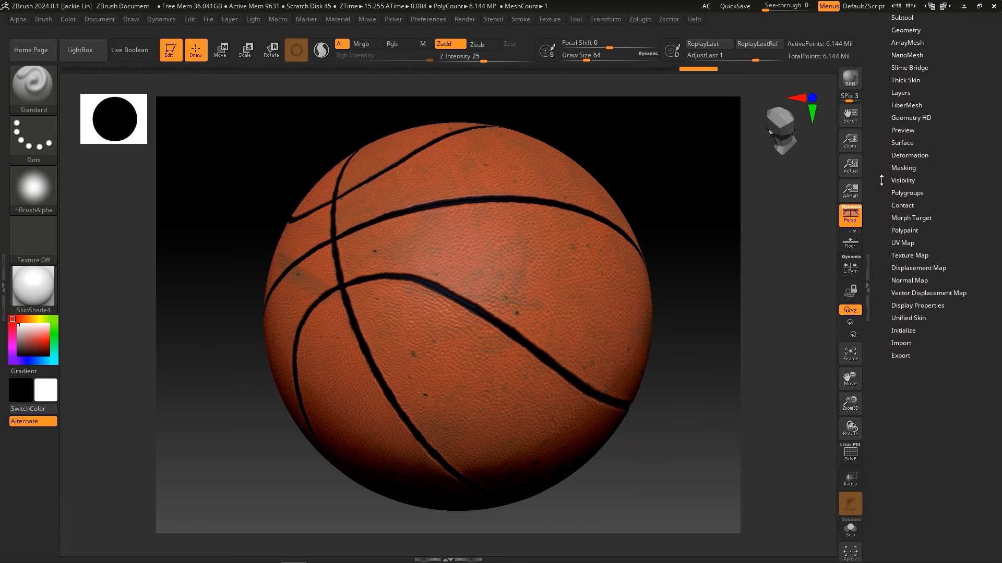
Turn off Polypaint Colorize to show the basketball's sculpted seams and pebbling
click(905, 231)
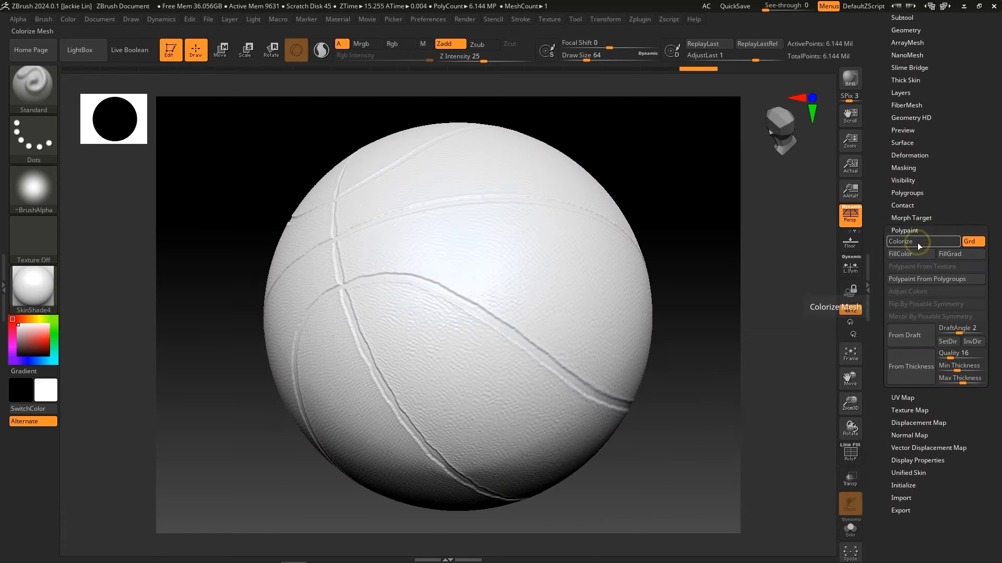
click(922, 241)
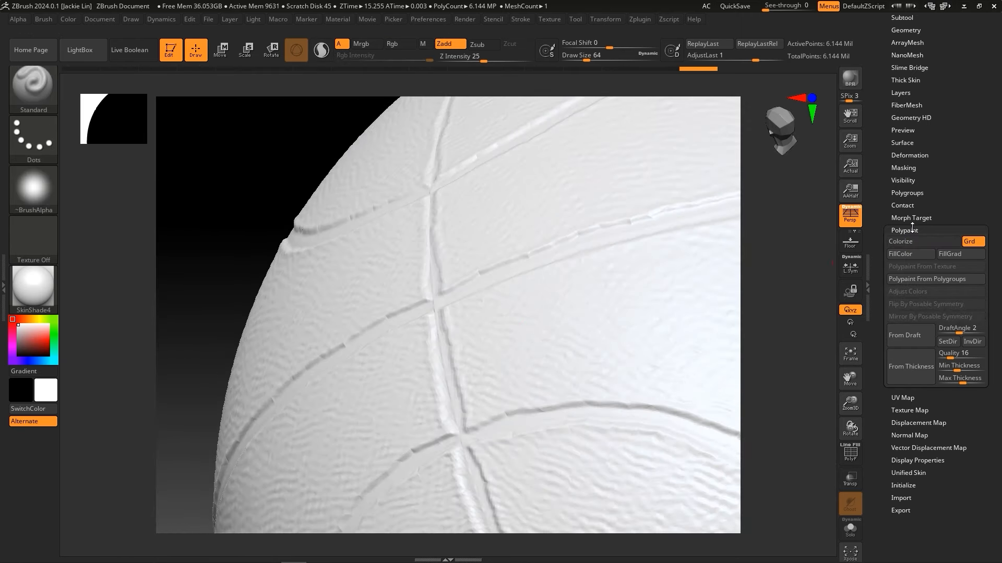
click(900, 93)
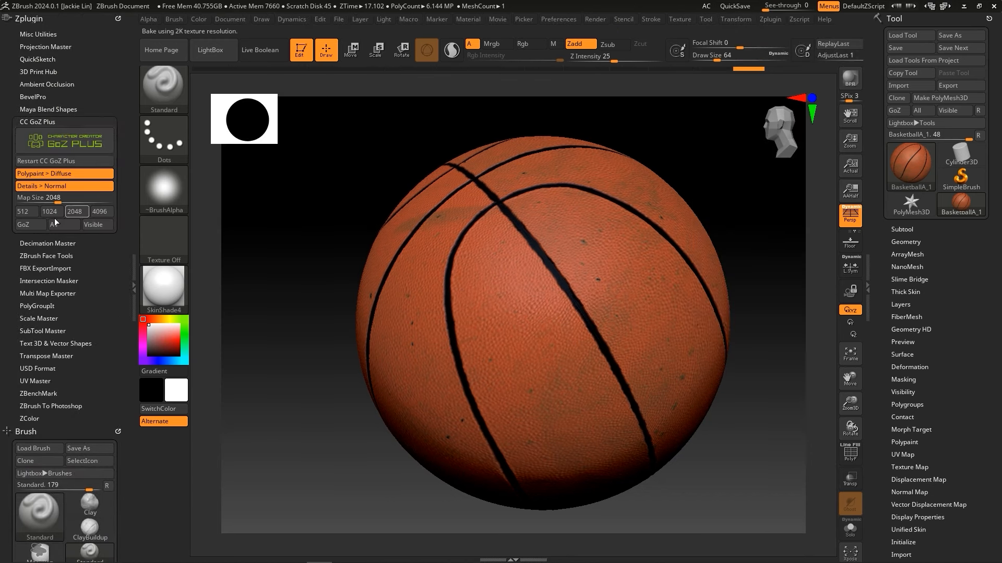
mouse_move(23, 224)
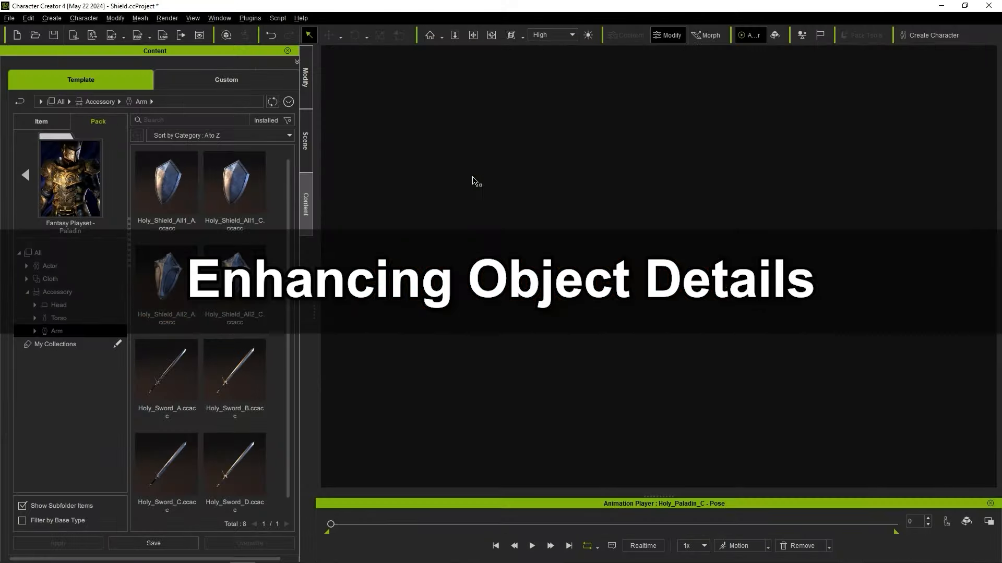
Load the Paladin shield prop and inspect its base colour and bump maps
double_click(234, 186)
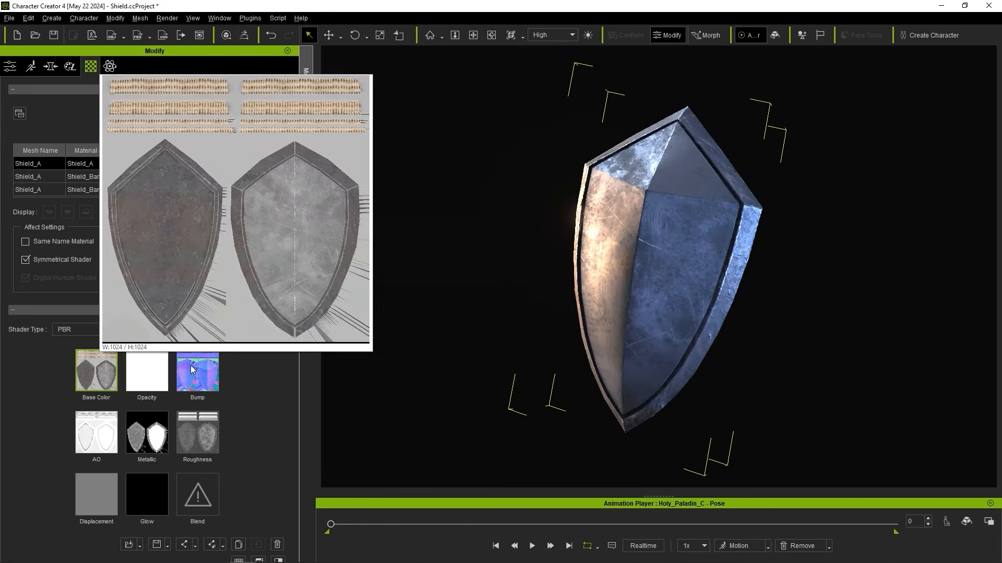
click(196, 371)
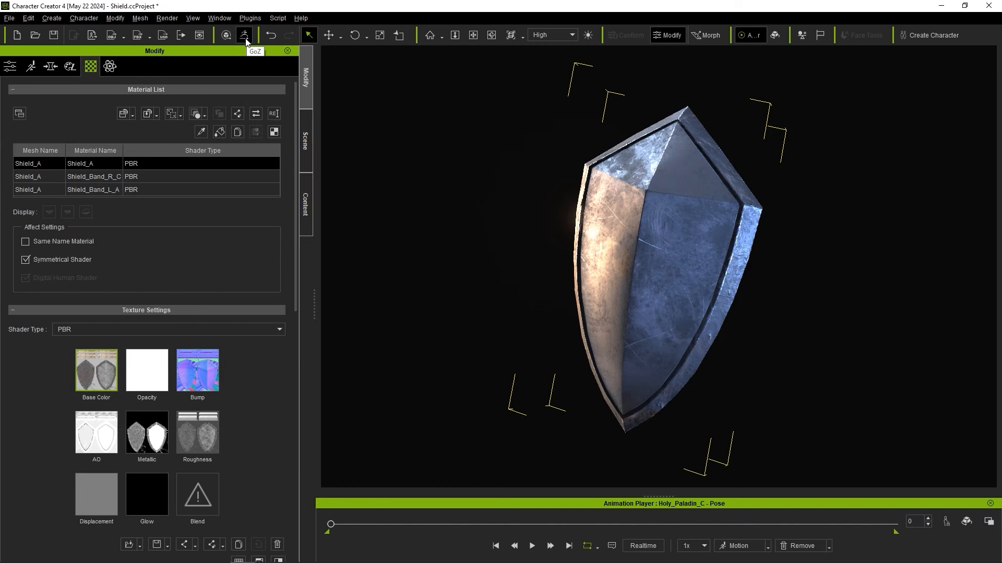
click(244, 35)
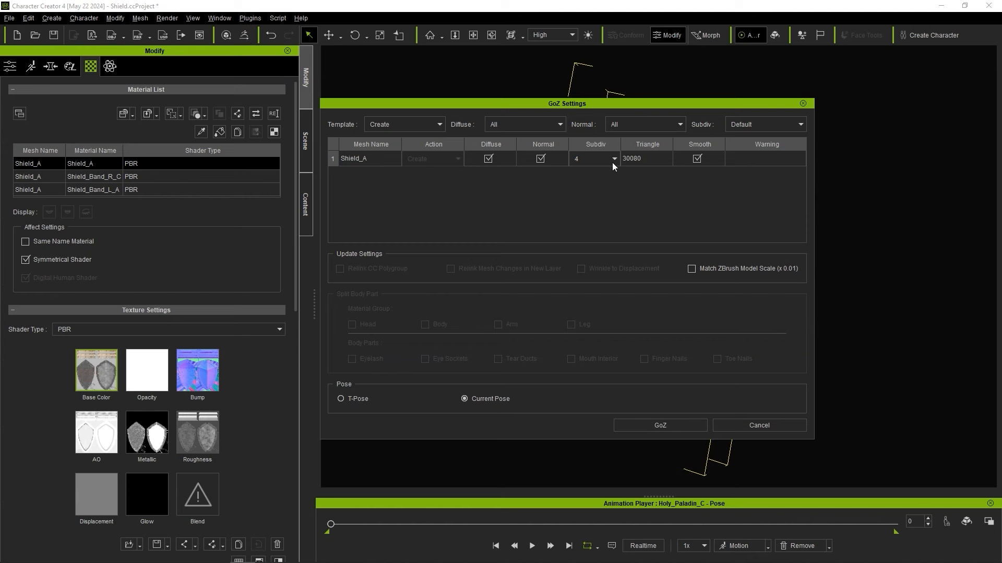
Raise the shield's GoZ subdivision to level 7 and send it
click(612, 158)
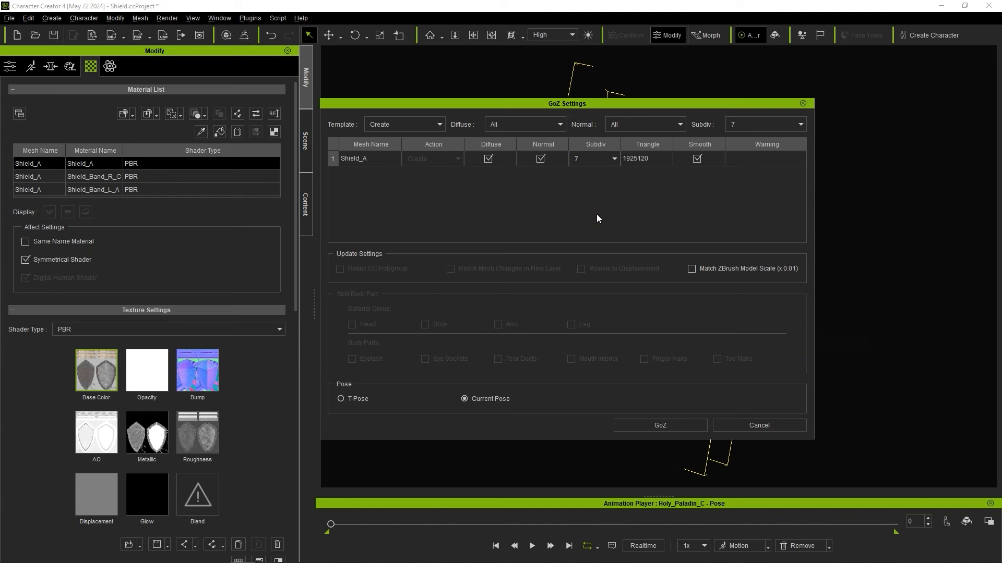
click(698, 159)
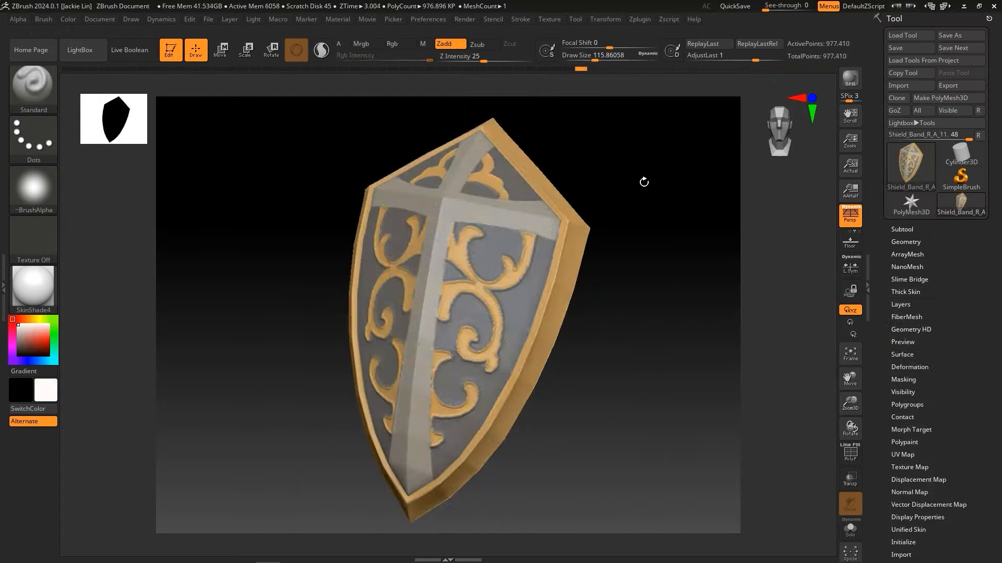
Send the gold-painted shield back to Character Creator using the CC GoZ Plus plugin
click(639, 19)
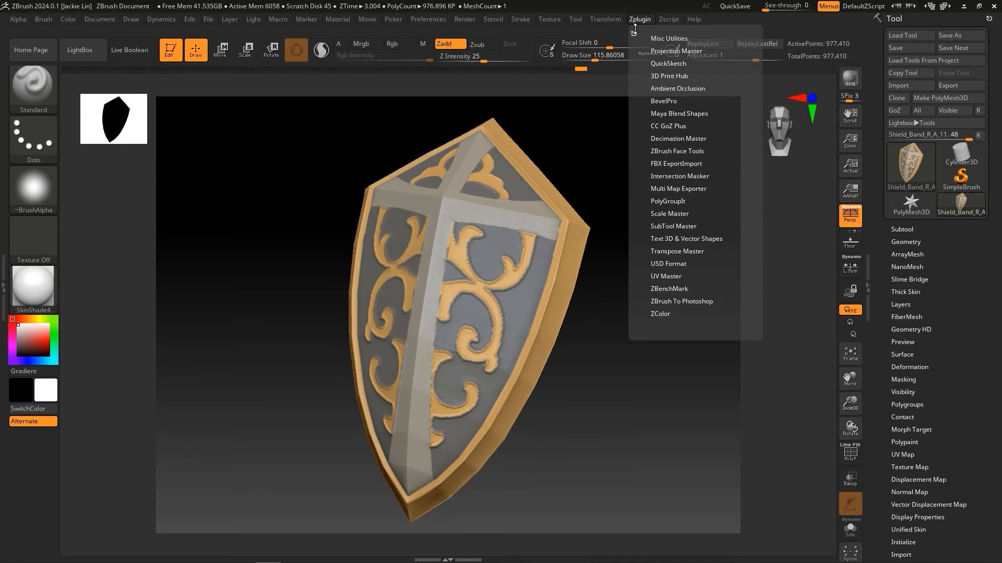
click(667, 125)
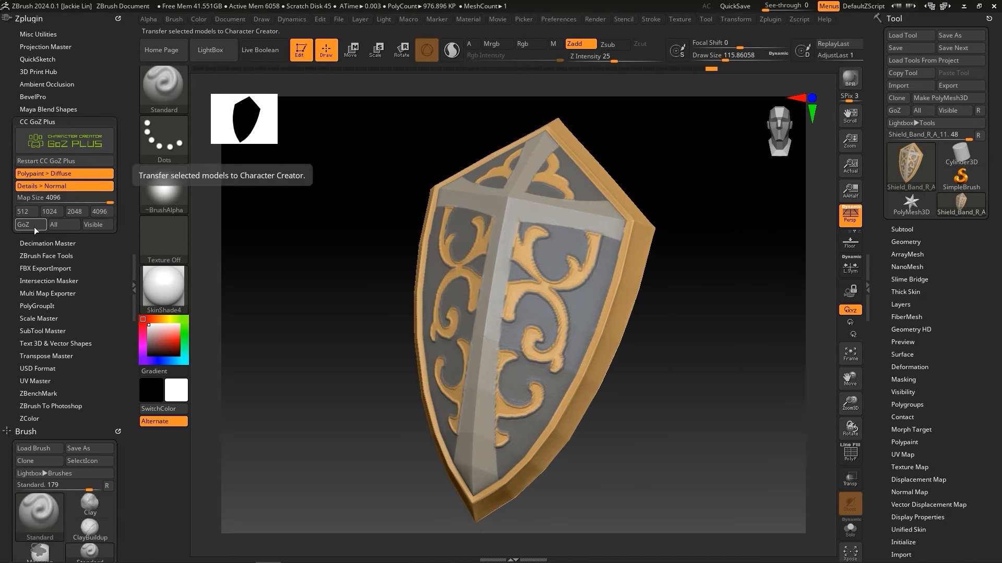
click(23, 224)
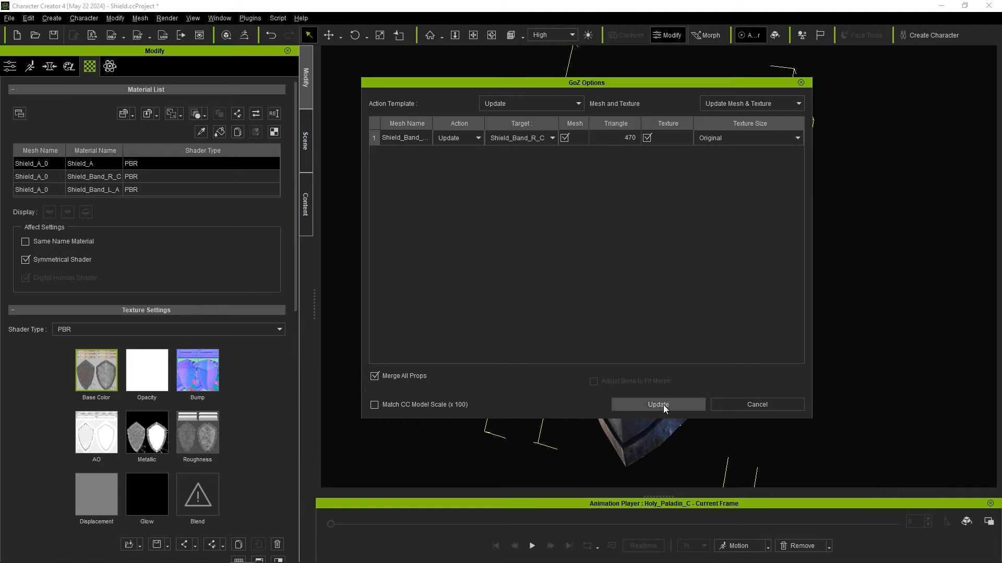
Update the shield using Update Mesh & Texture in GoZ Options
click(657, 404)
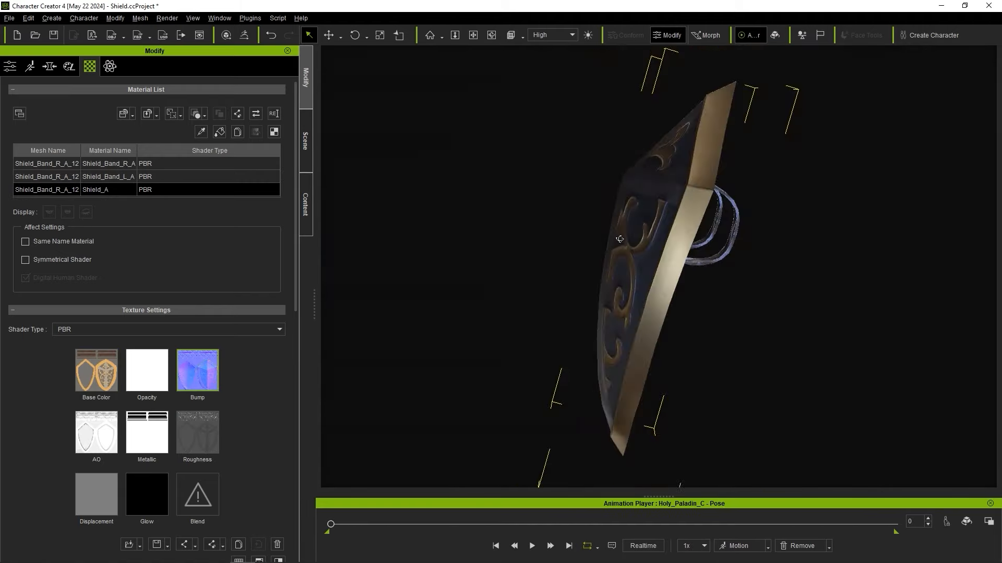
mouse_move(96, 370)
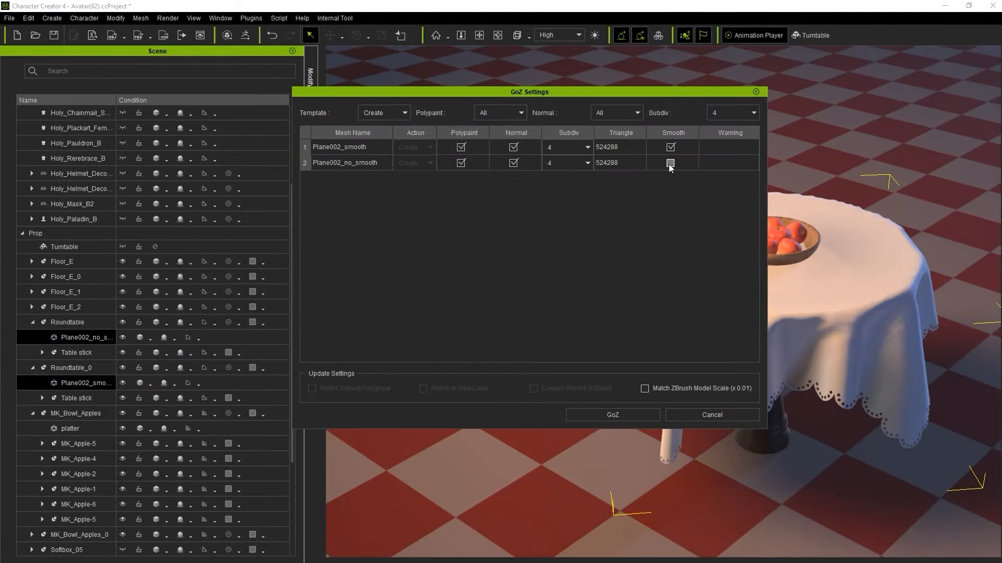
Send Plane002 smoothed and Plane002_no_smooth unsmoothed to ZBrush
click(611, 415)
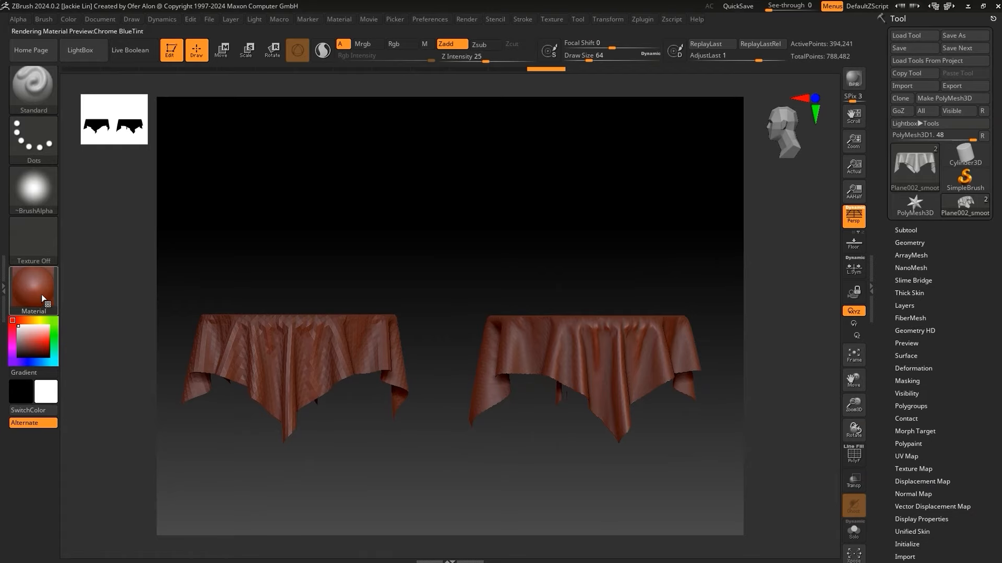
click(32, 290)
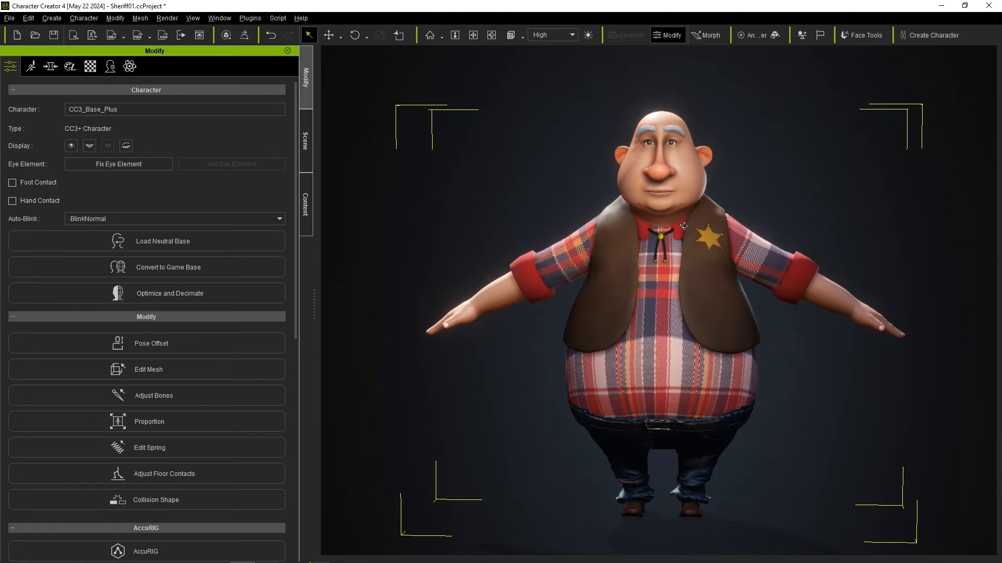
Select the sheriff's Character group in the Scene outline and open GoZ Settings
click(306, 142)
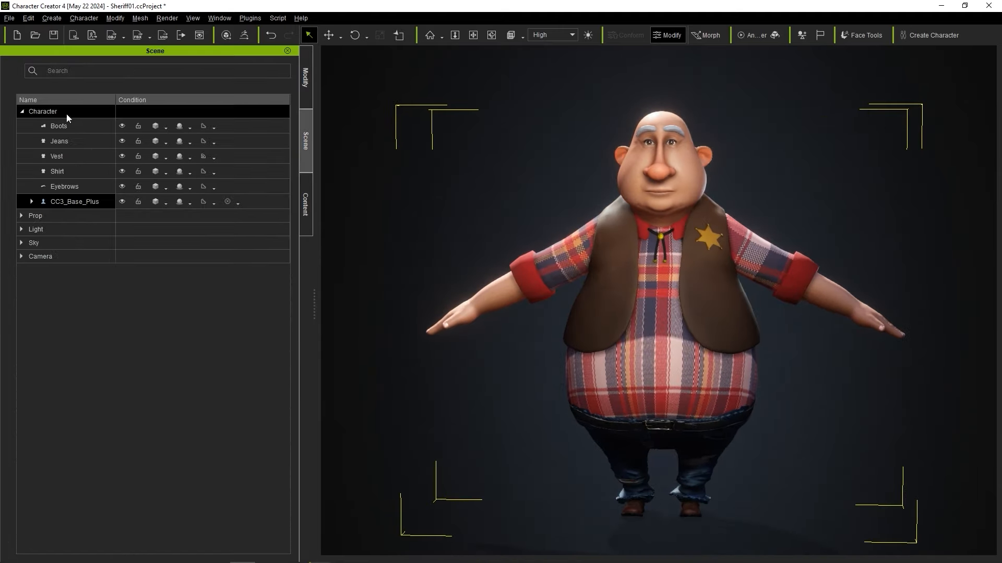
click(244, 36)
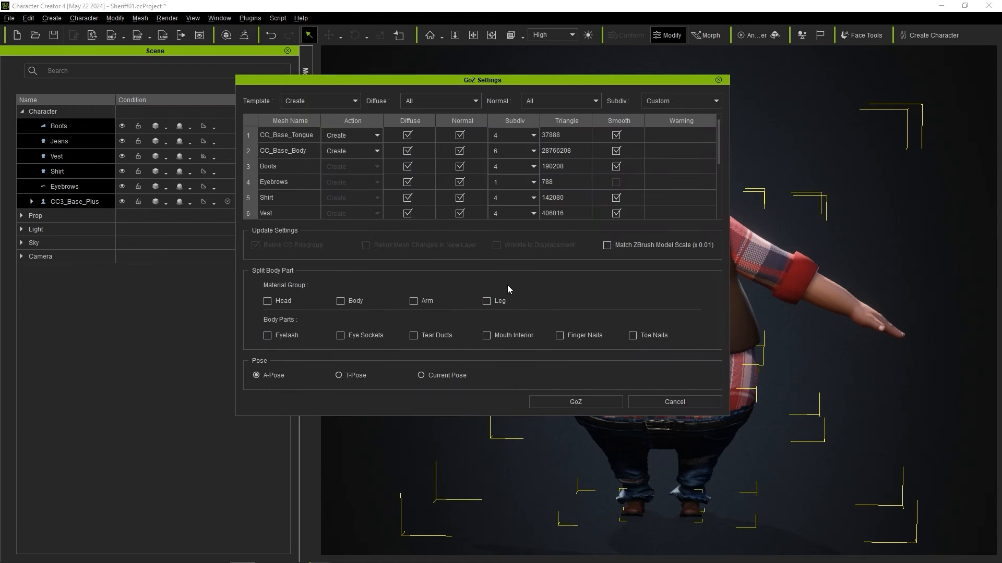
click(574, 402)
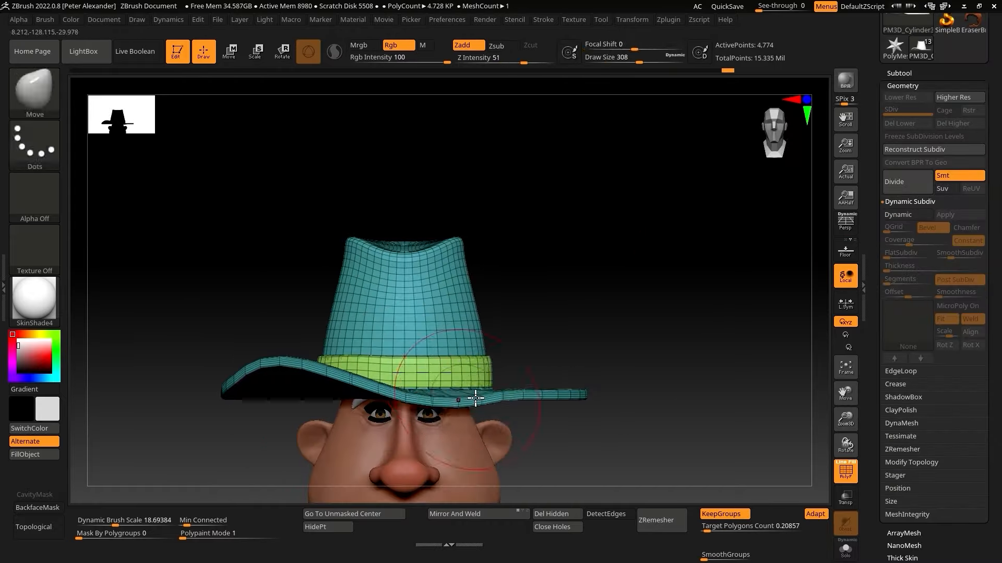
Reshape the cowboy hat's brim on the sheriff's head
click(36, 365)
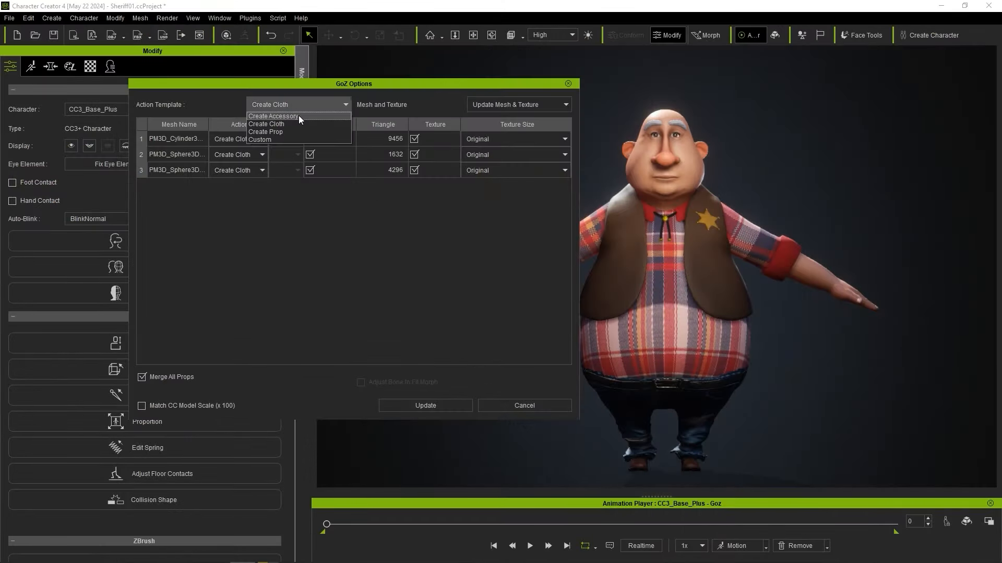
Switch the Action Template to Create Accessory and import the three hat meshes
click(273, 116)
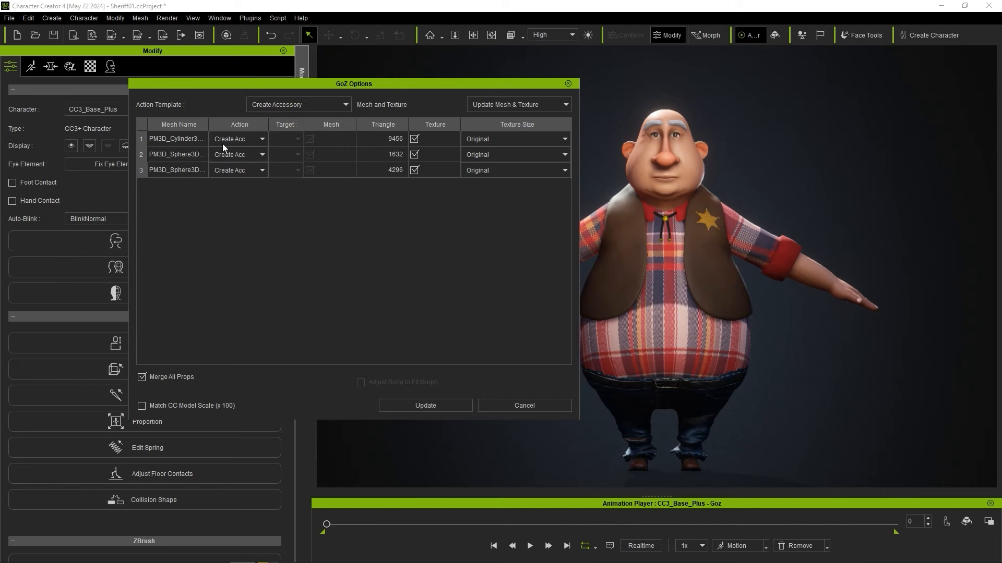
click(424, 404)
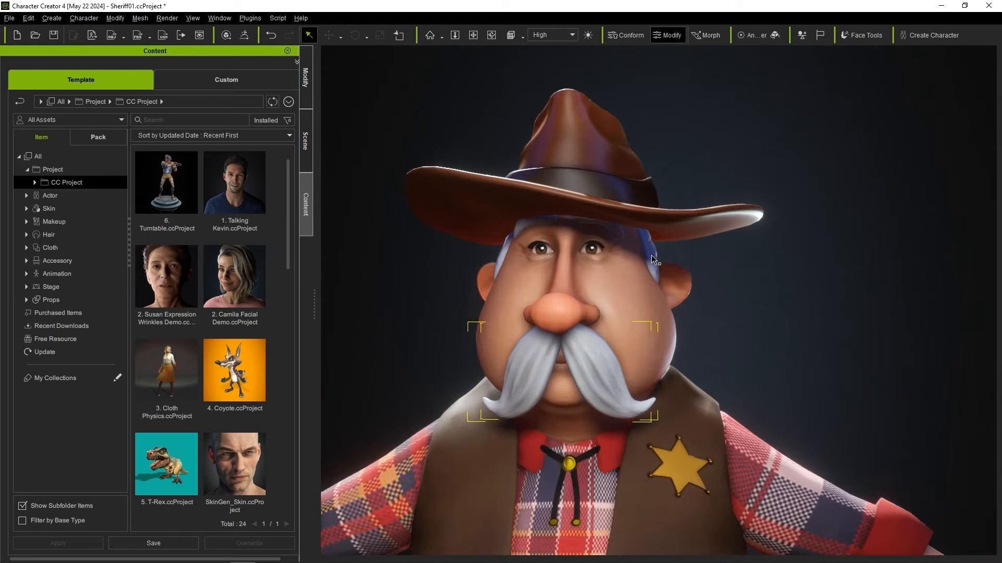
Orbit around the sheriff's head, then back to a front view
drag(655, 258, 533, 310)
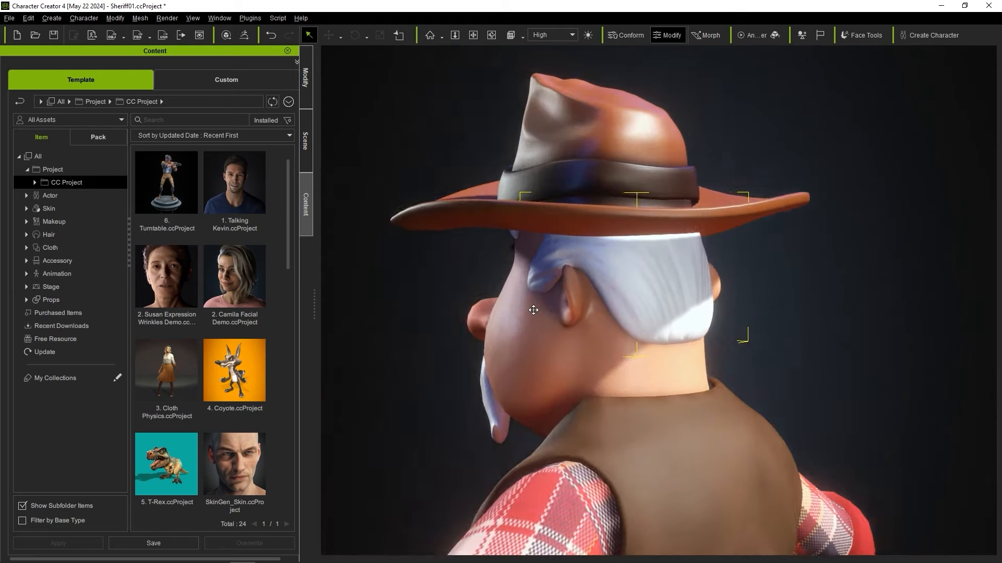
drag(533, 310, 706, 174)
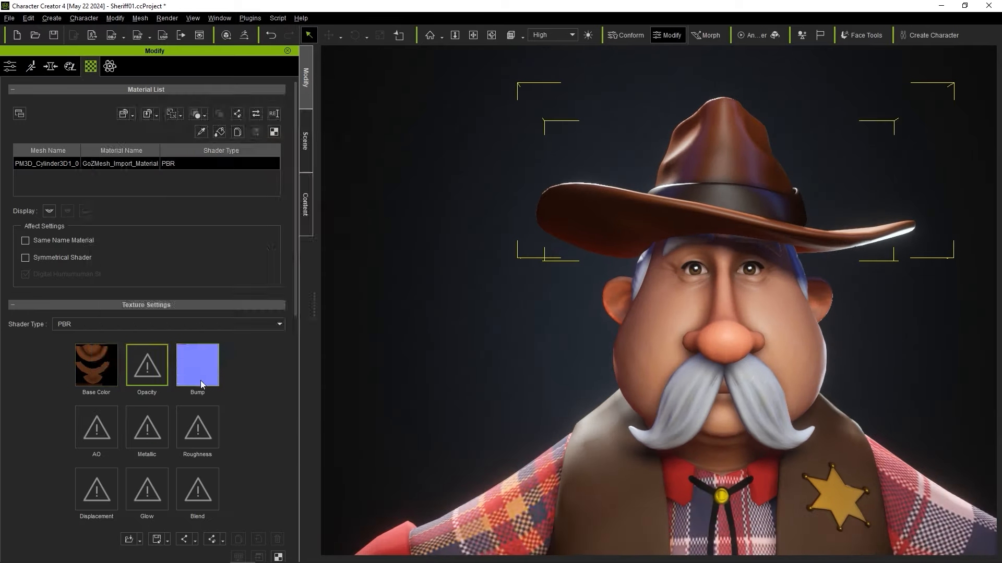
mouse_move(198, 364)
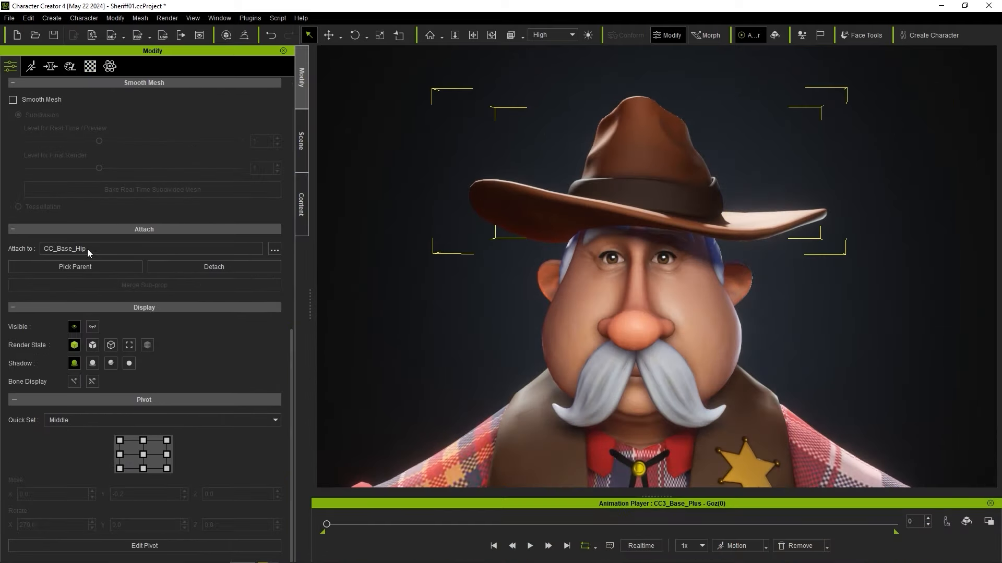
Search 'Head' in Attach to Sub-node and attach the hat to CC_Base_Head
click(274, 249)
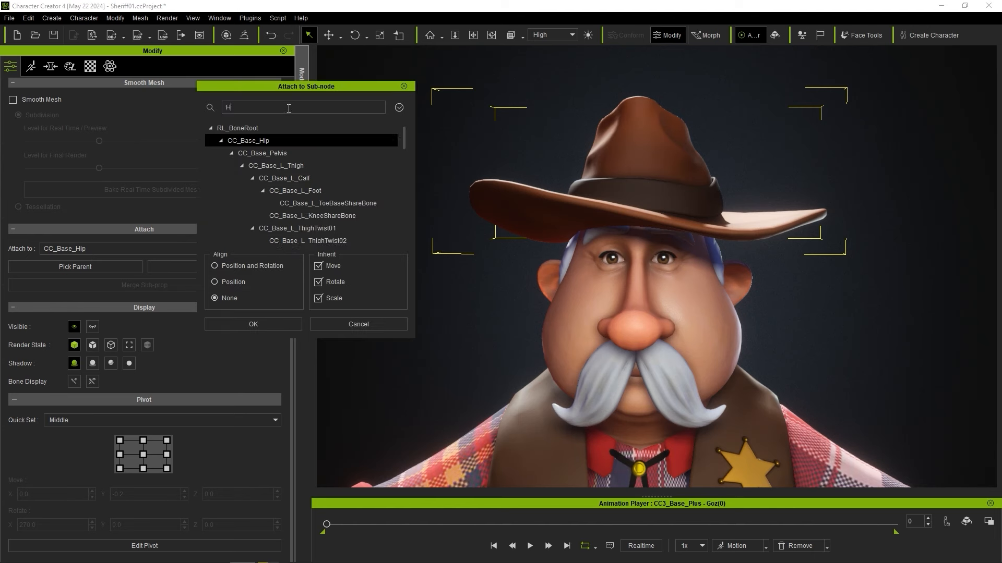
text(ead)
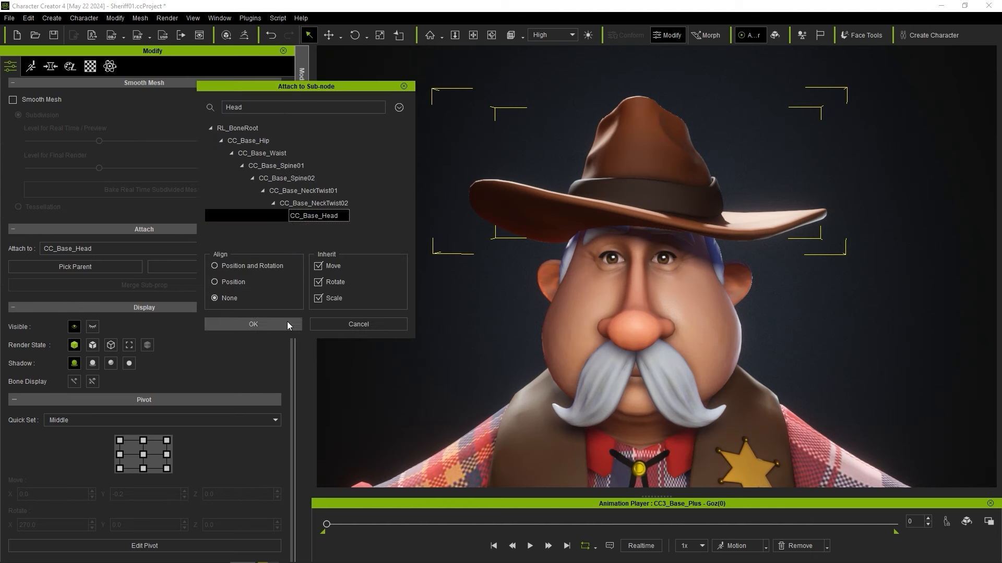
click(253, 324)
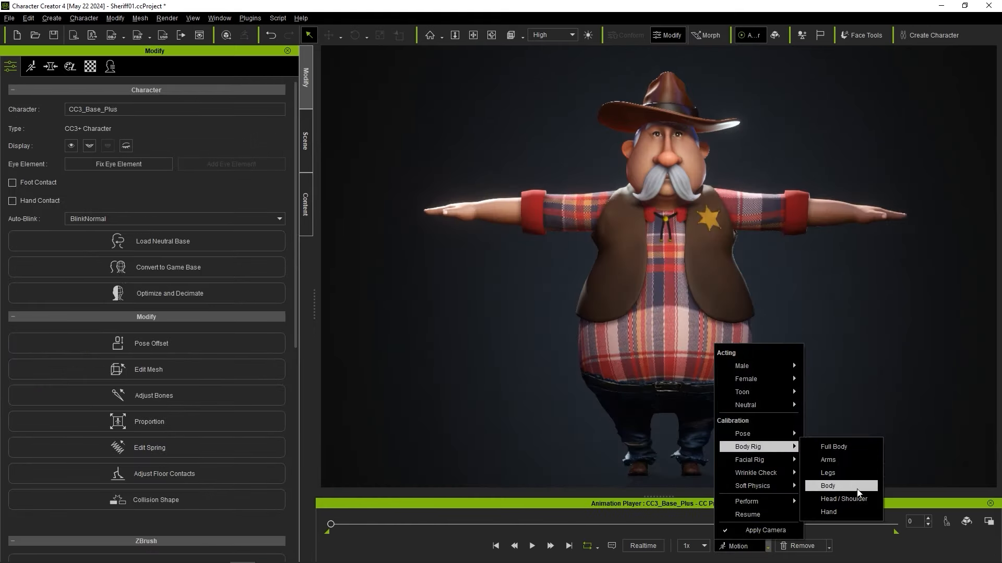
Play the Head / Shoulder calibration motion to check the hat, then stop playback
click(843, 499)
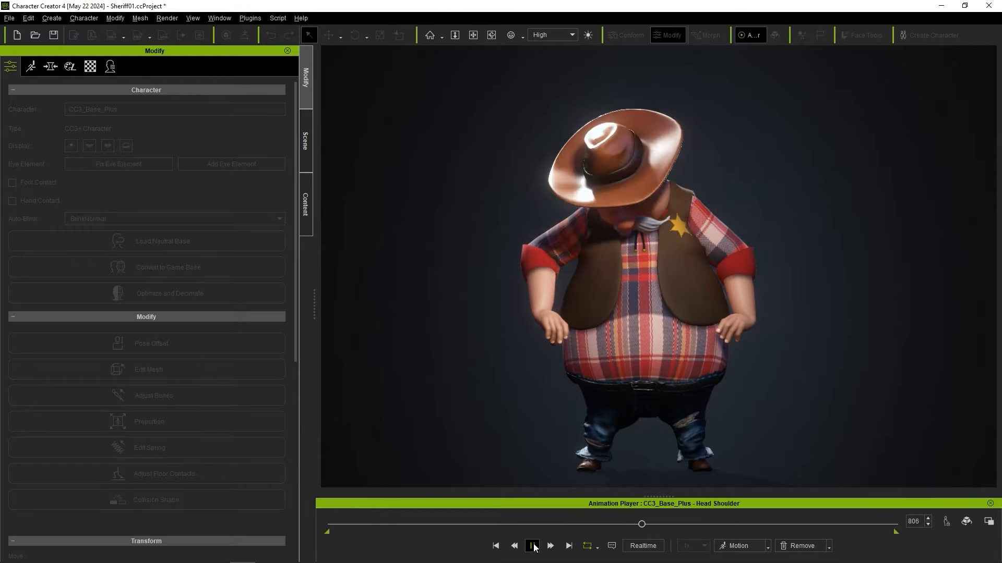
click(532, 546)
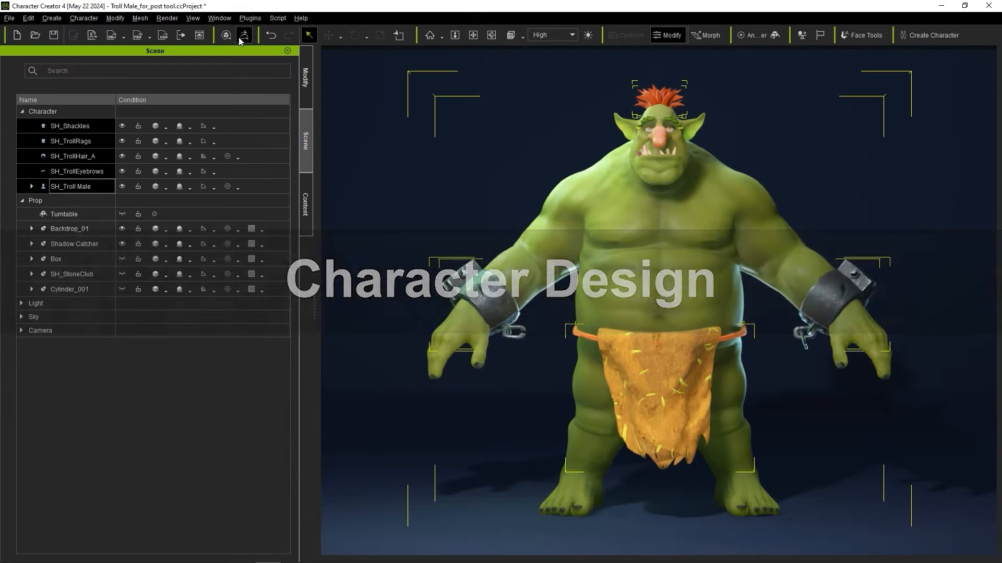
Uncheck Smooth for SH_Shackles in GoZ Settings and send the troll to ZBrush
click(245, 35)
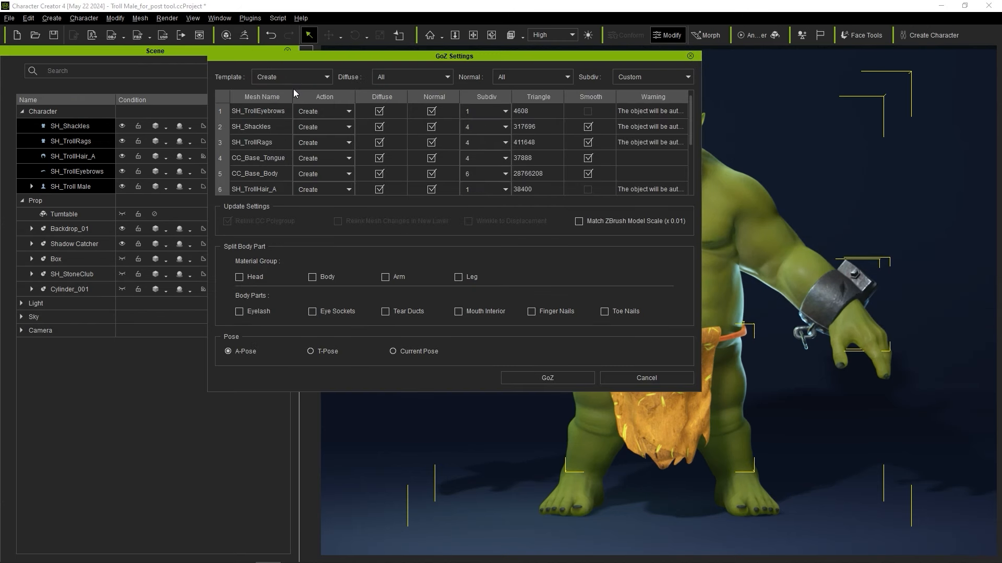
mouse_move(570, 127)
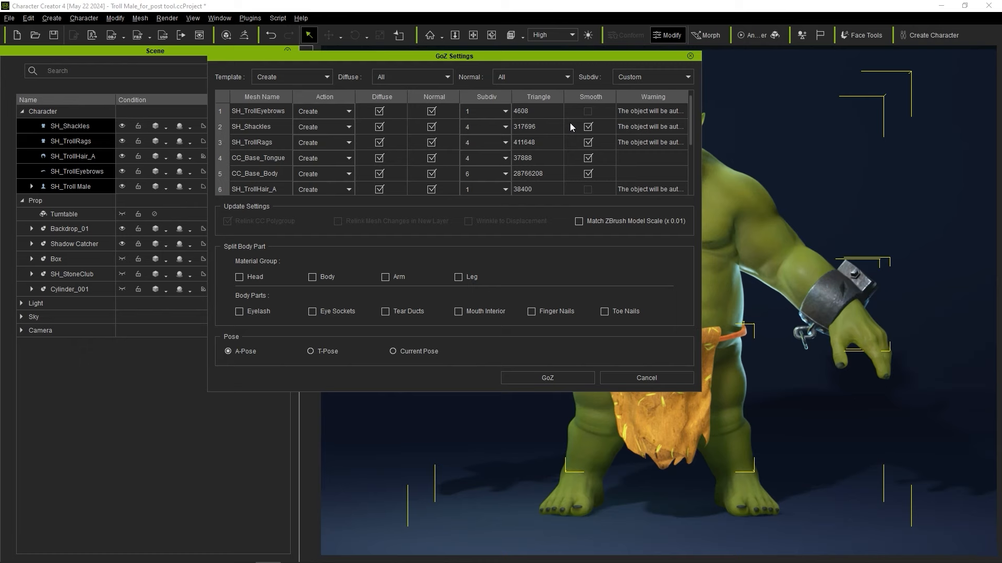
click(586, 126)
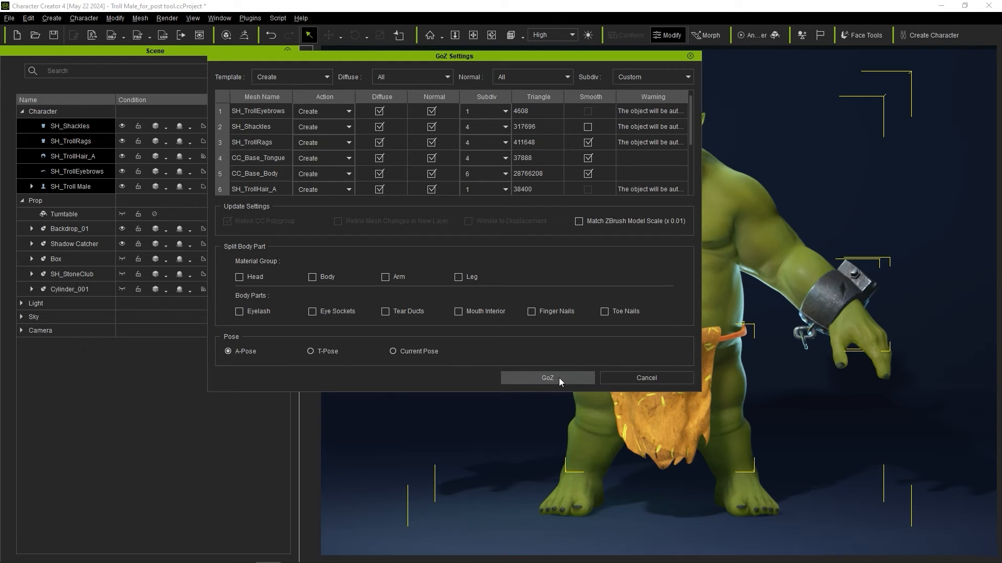
click(546, 377)
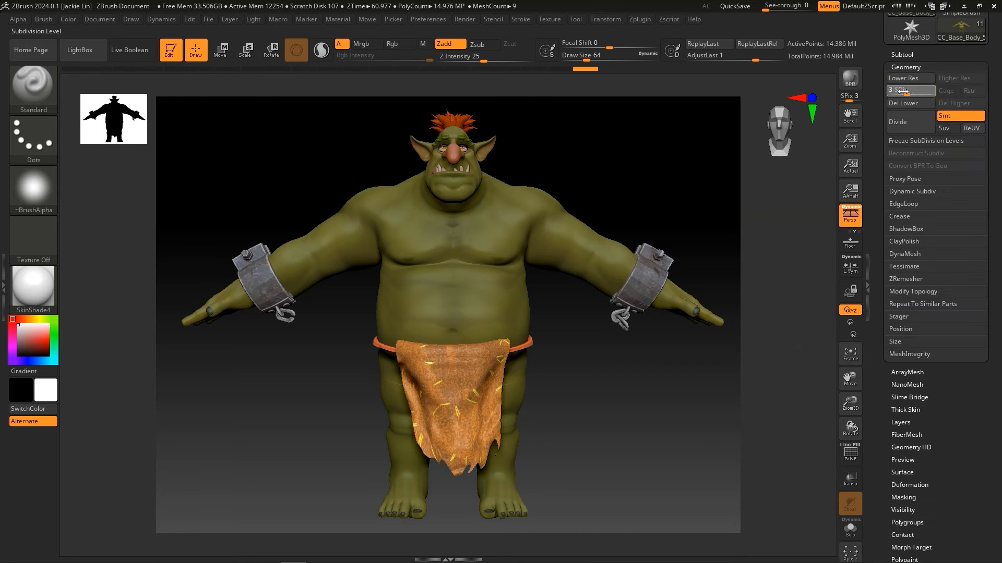
Change the troll's subdivision level, paint the tattoos, and send everything back with GoZ All
click(900, 90)
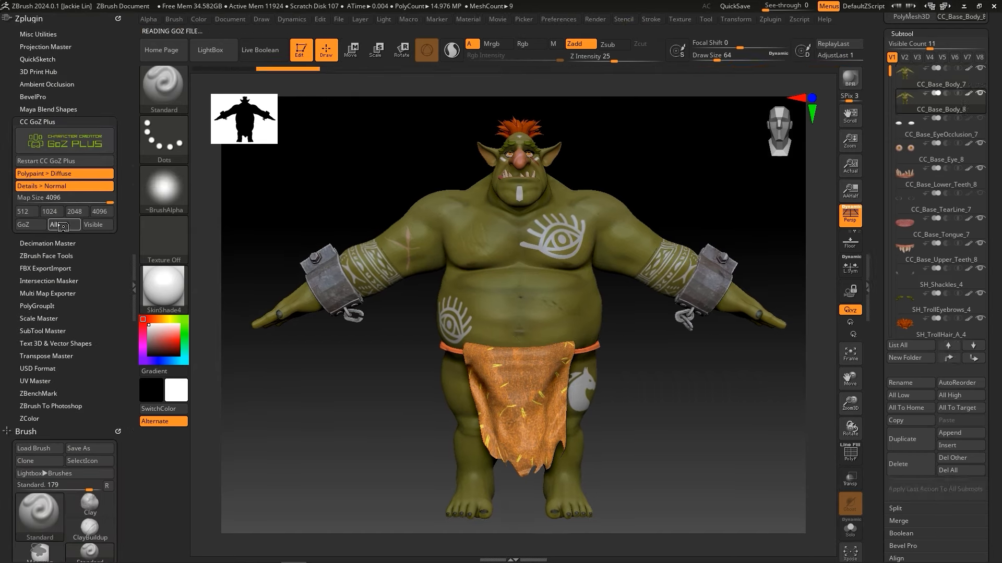
click(62, 224)
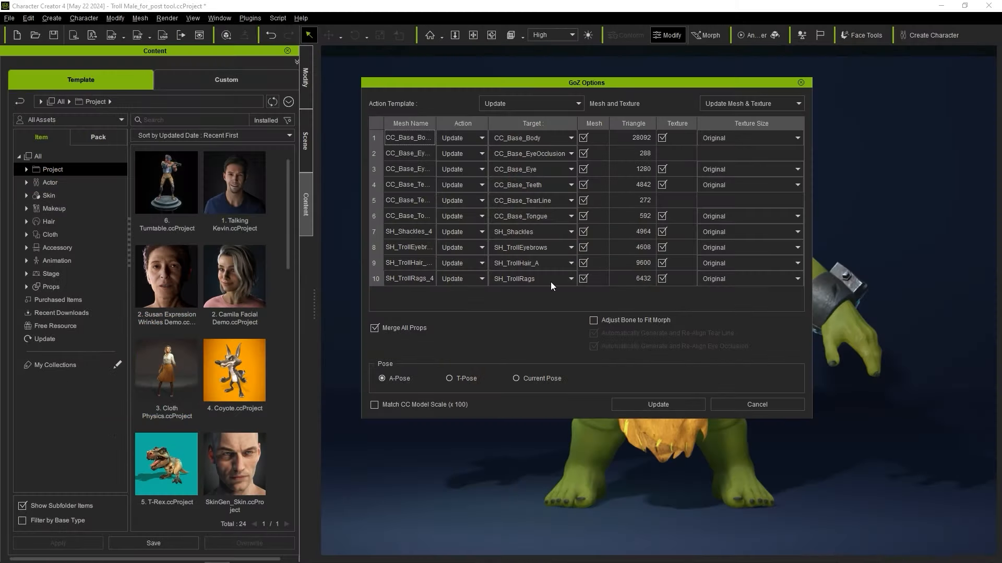
Update the troll with the returned tattooed meshes and textures from GoZ Options
click(657, 404)
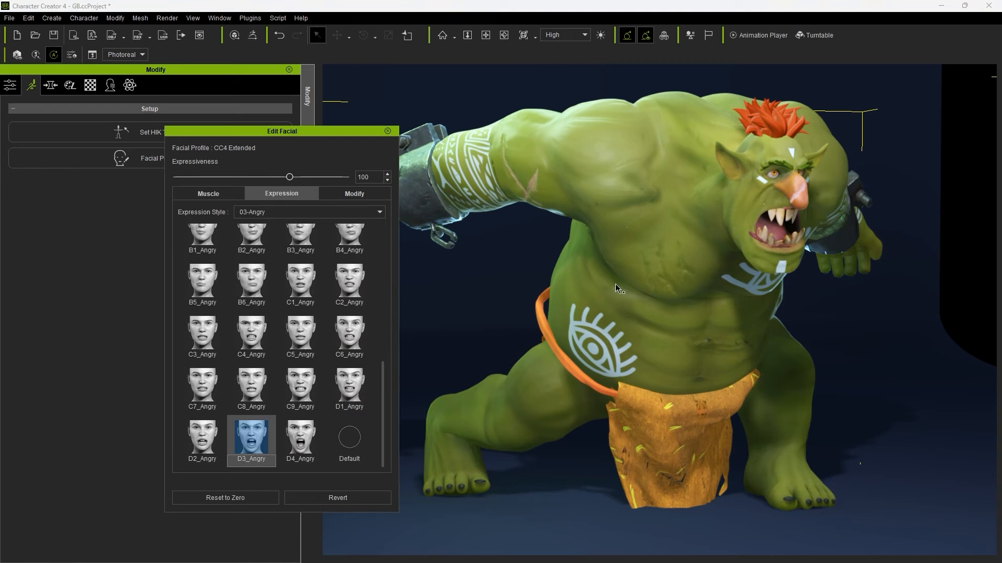
Refine the troll's tongue and mouth muscles under the Muscle tab
click(208, 196)
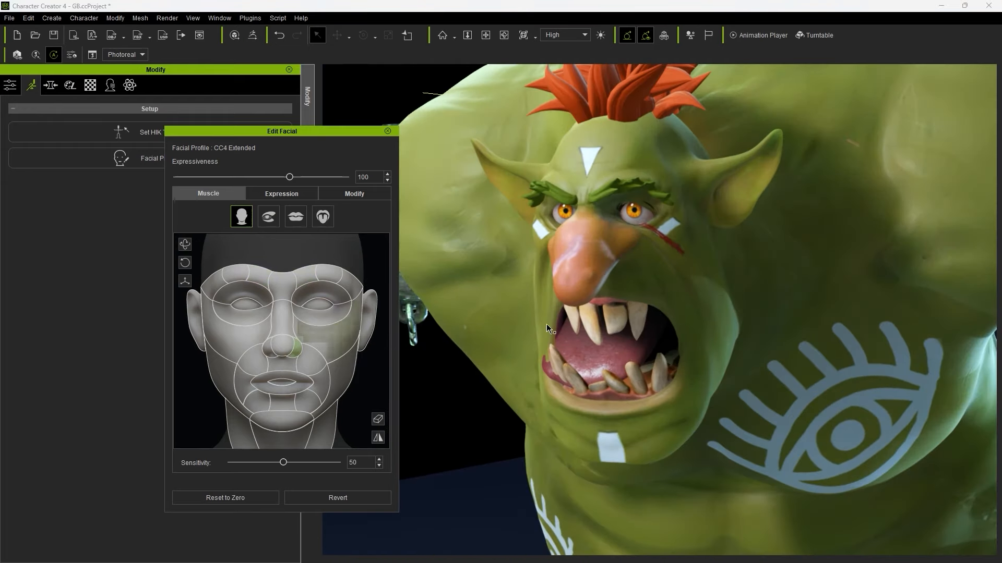
click(322, 216)
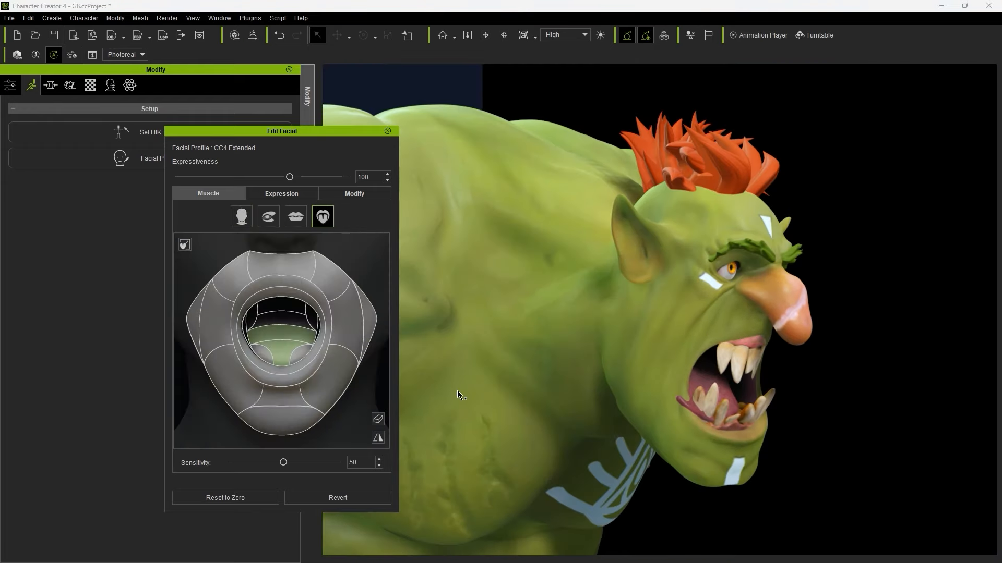
click(241, 216)
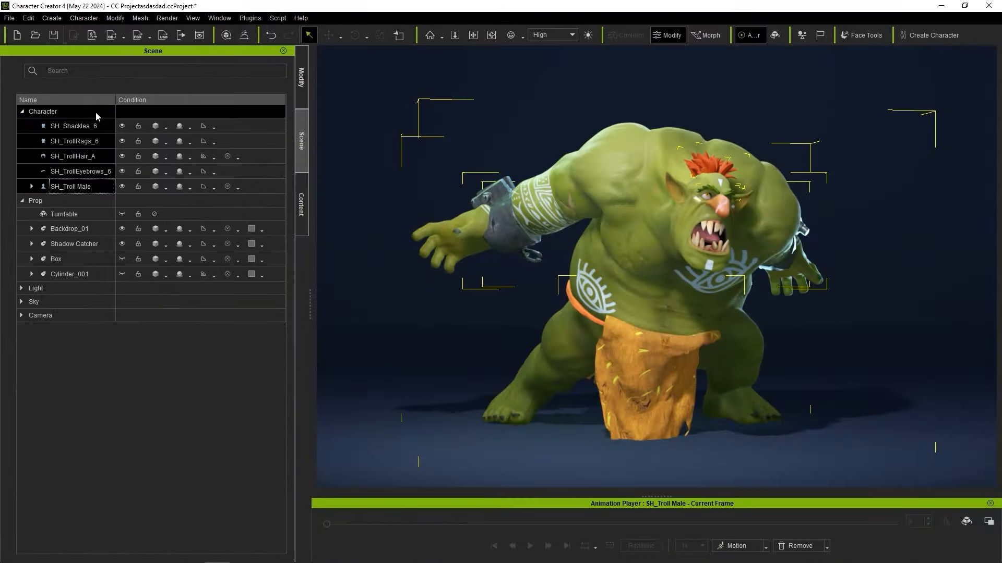
Send the troll to ZBrush with the Relink template in its Current Pose
click(204, 94)
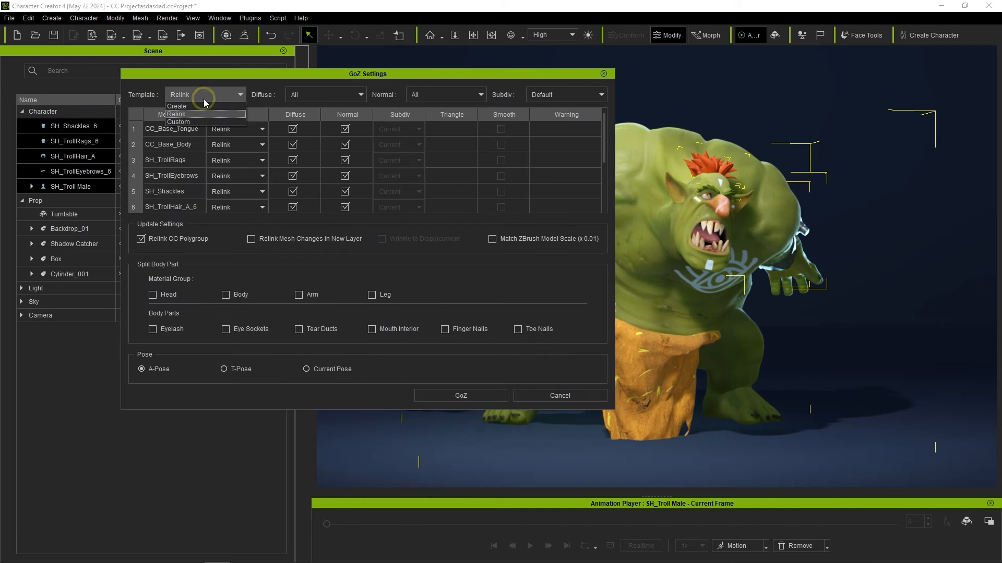
click(179, 114)
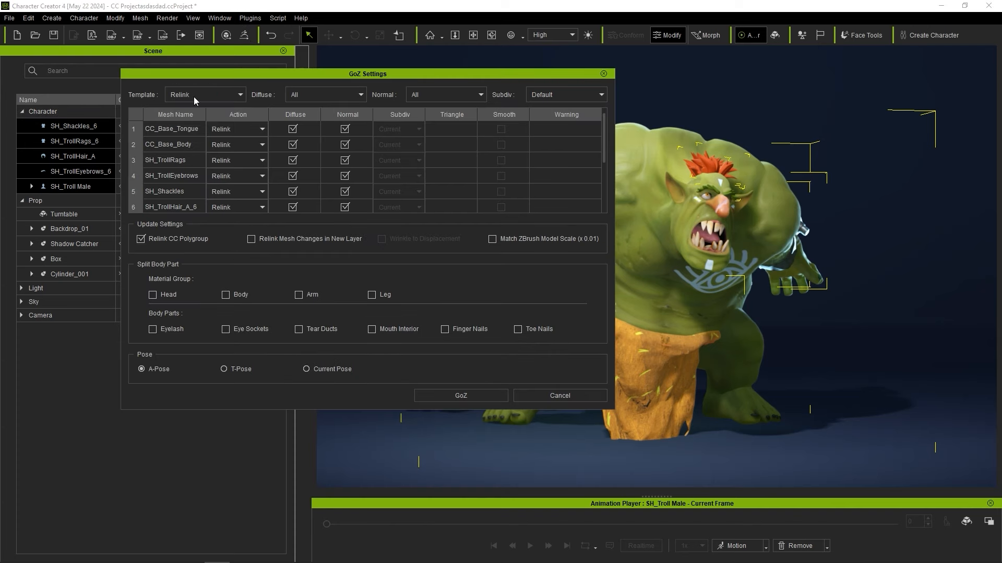
mouse_move(251, 242)
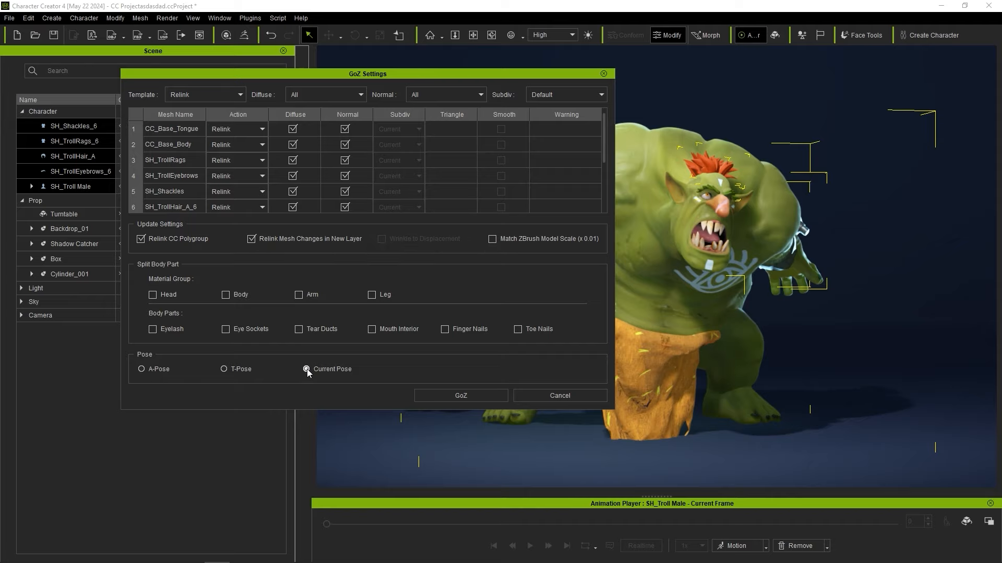
click(460, 395)
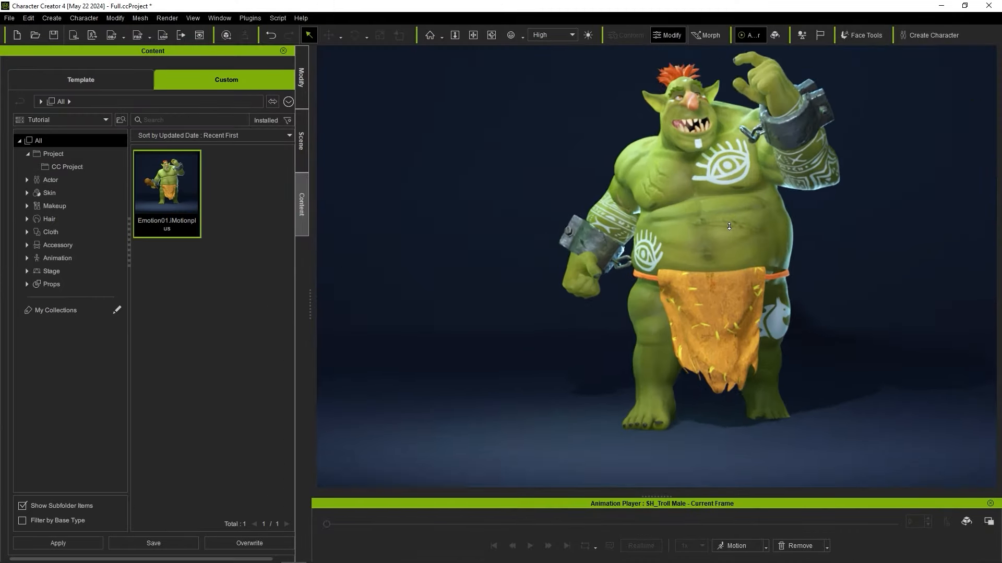
click(774, 35)
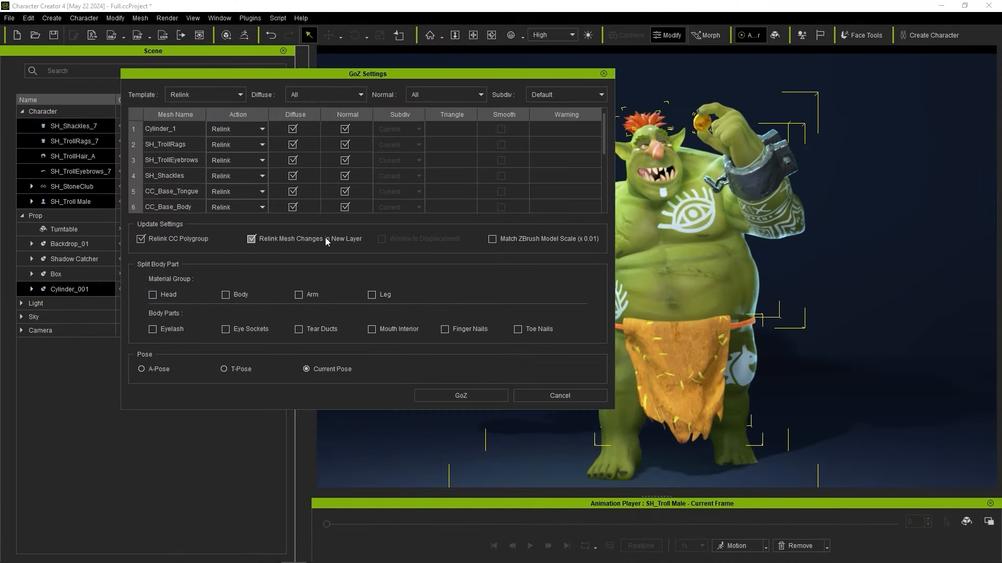
click(460, 395)
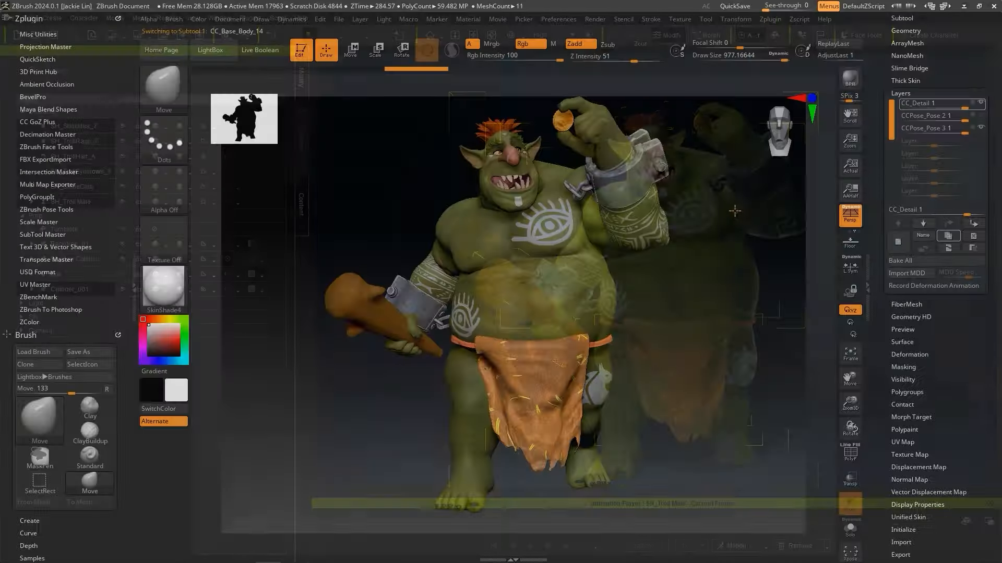
Convert the pose layers with ZBrush Pose Tools and try Pose 2 and Pose 3
click(929, 128)
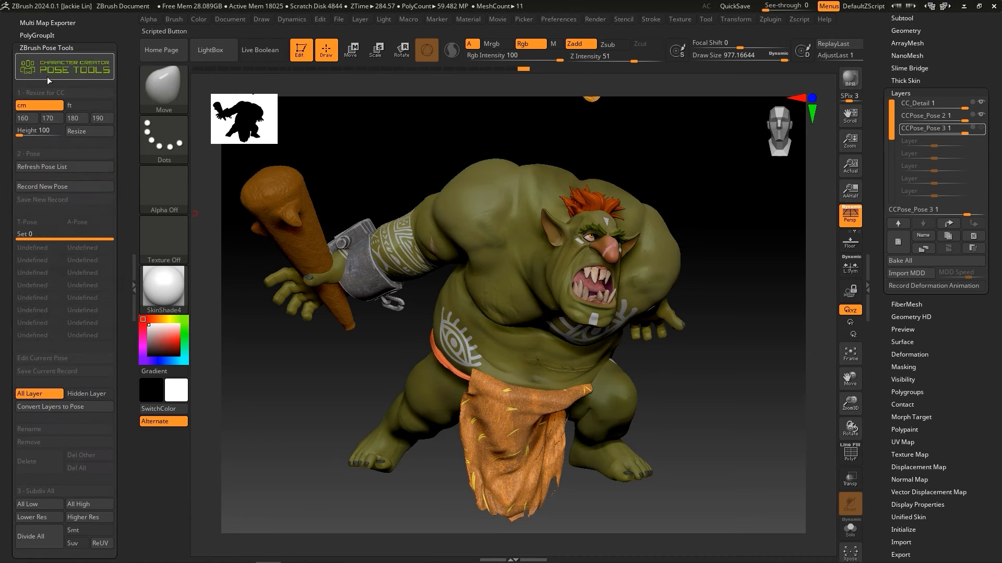
mouse_move(63, 166)
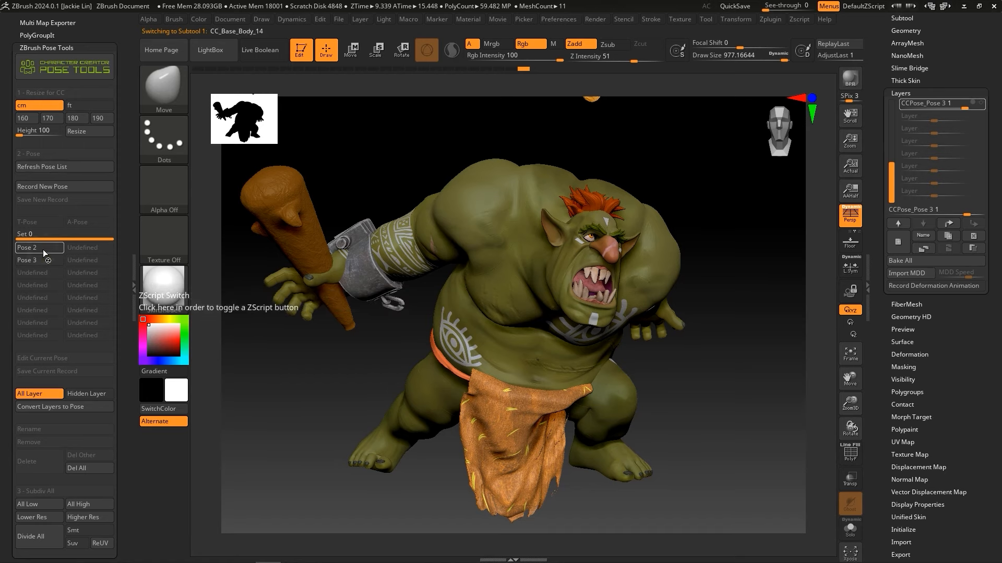
click(39, 247)
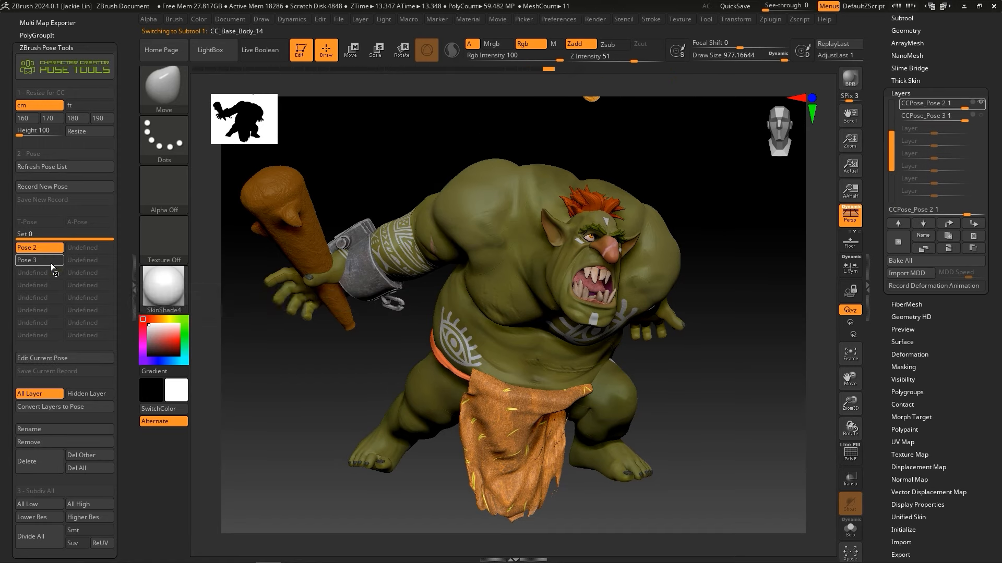
click(26, 260)
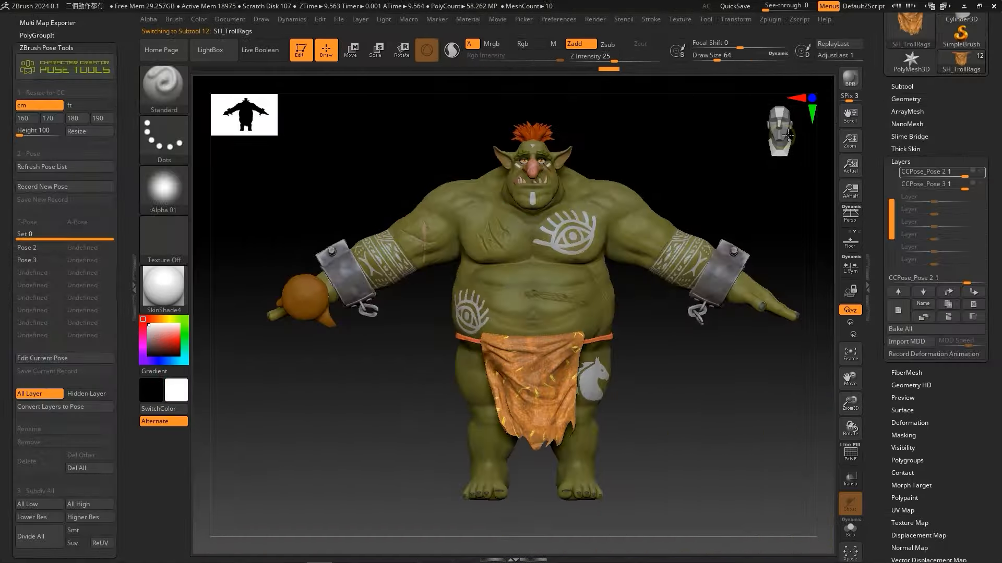
Switch the troll to the coin-scratching Pose 2, then the crouching club Pose 3
click(27, 248)
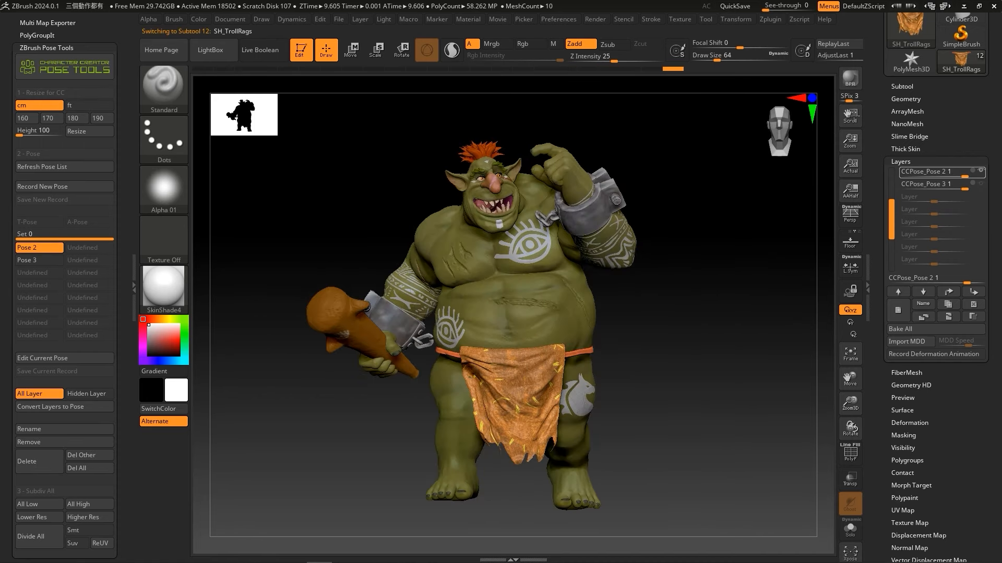
click(27, 261)
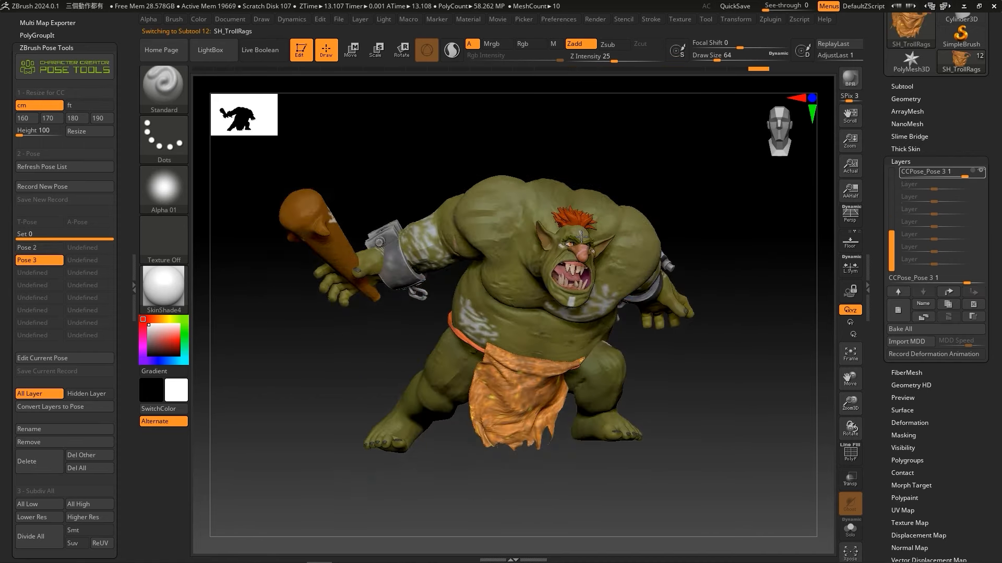